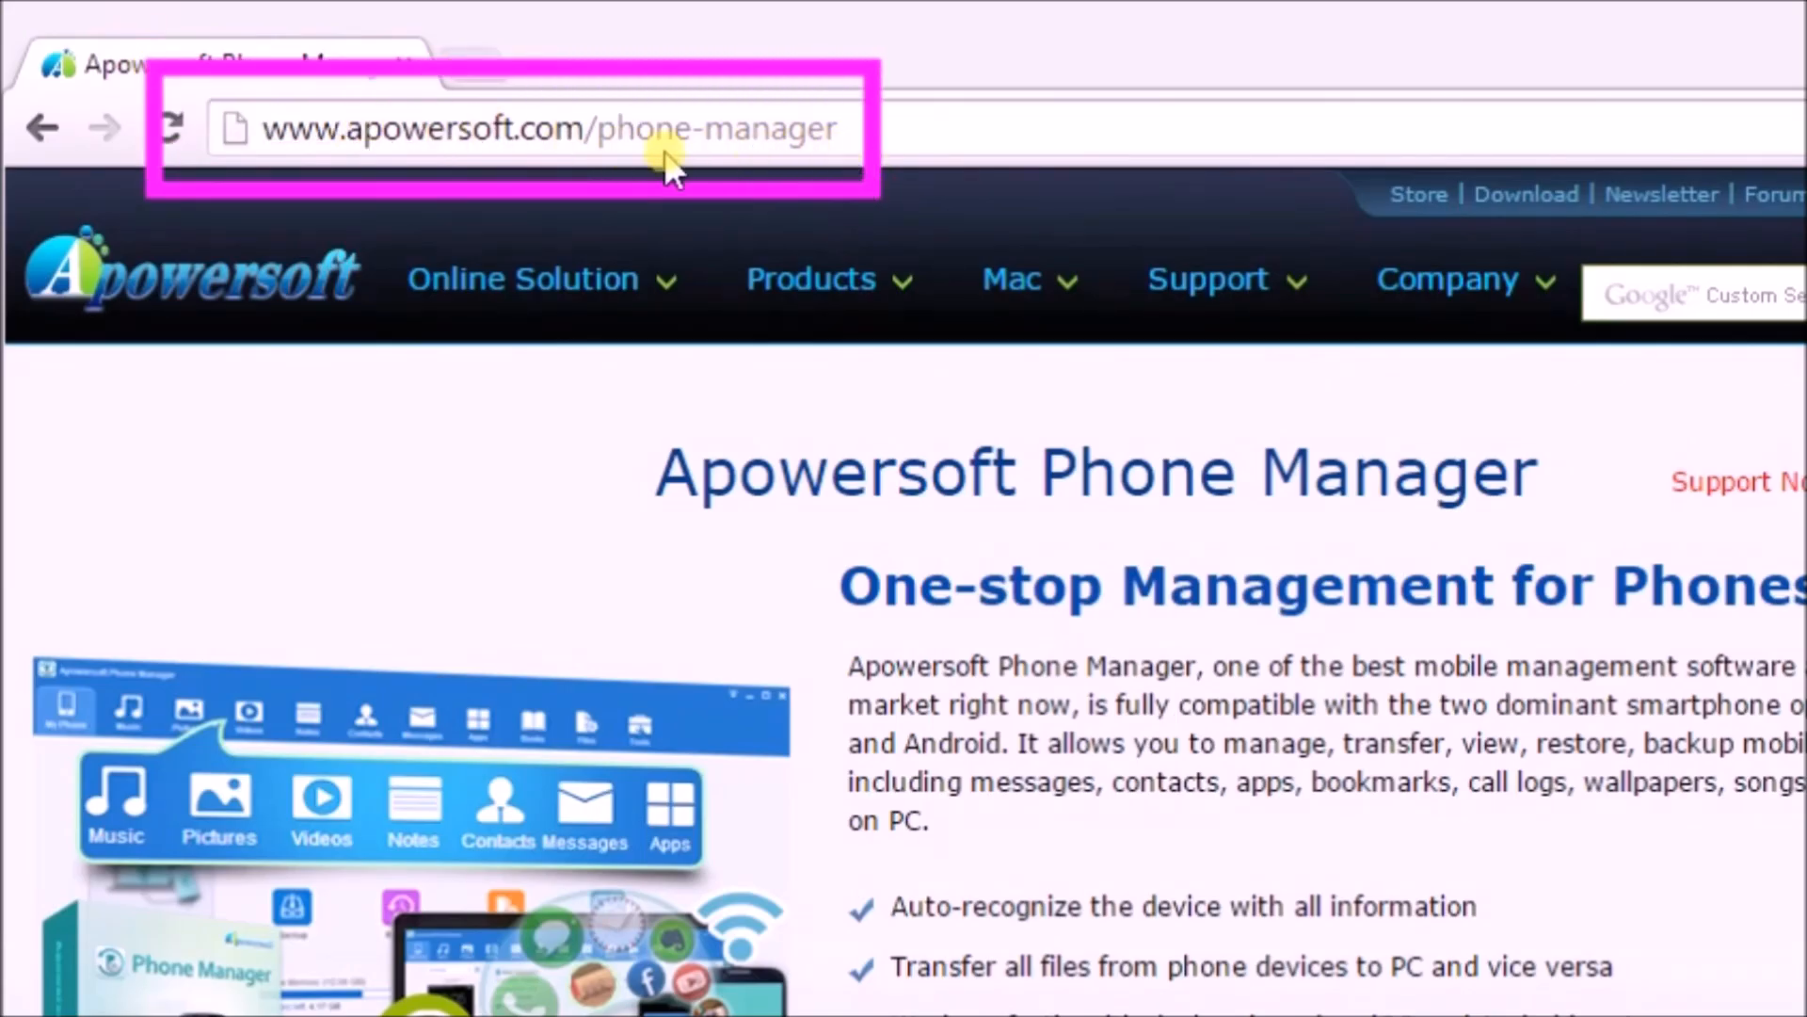
{"action": "mouse_move", "coordinate": [792, 162]}
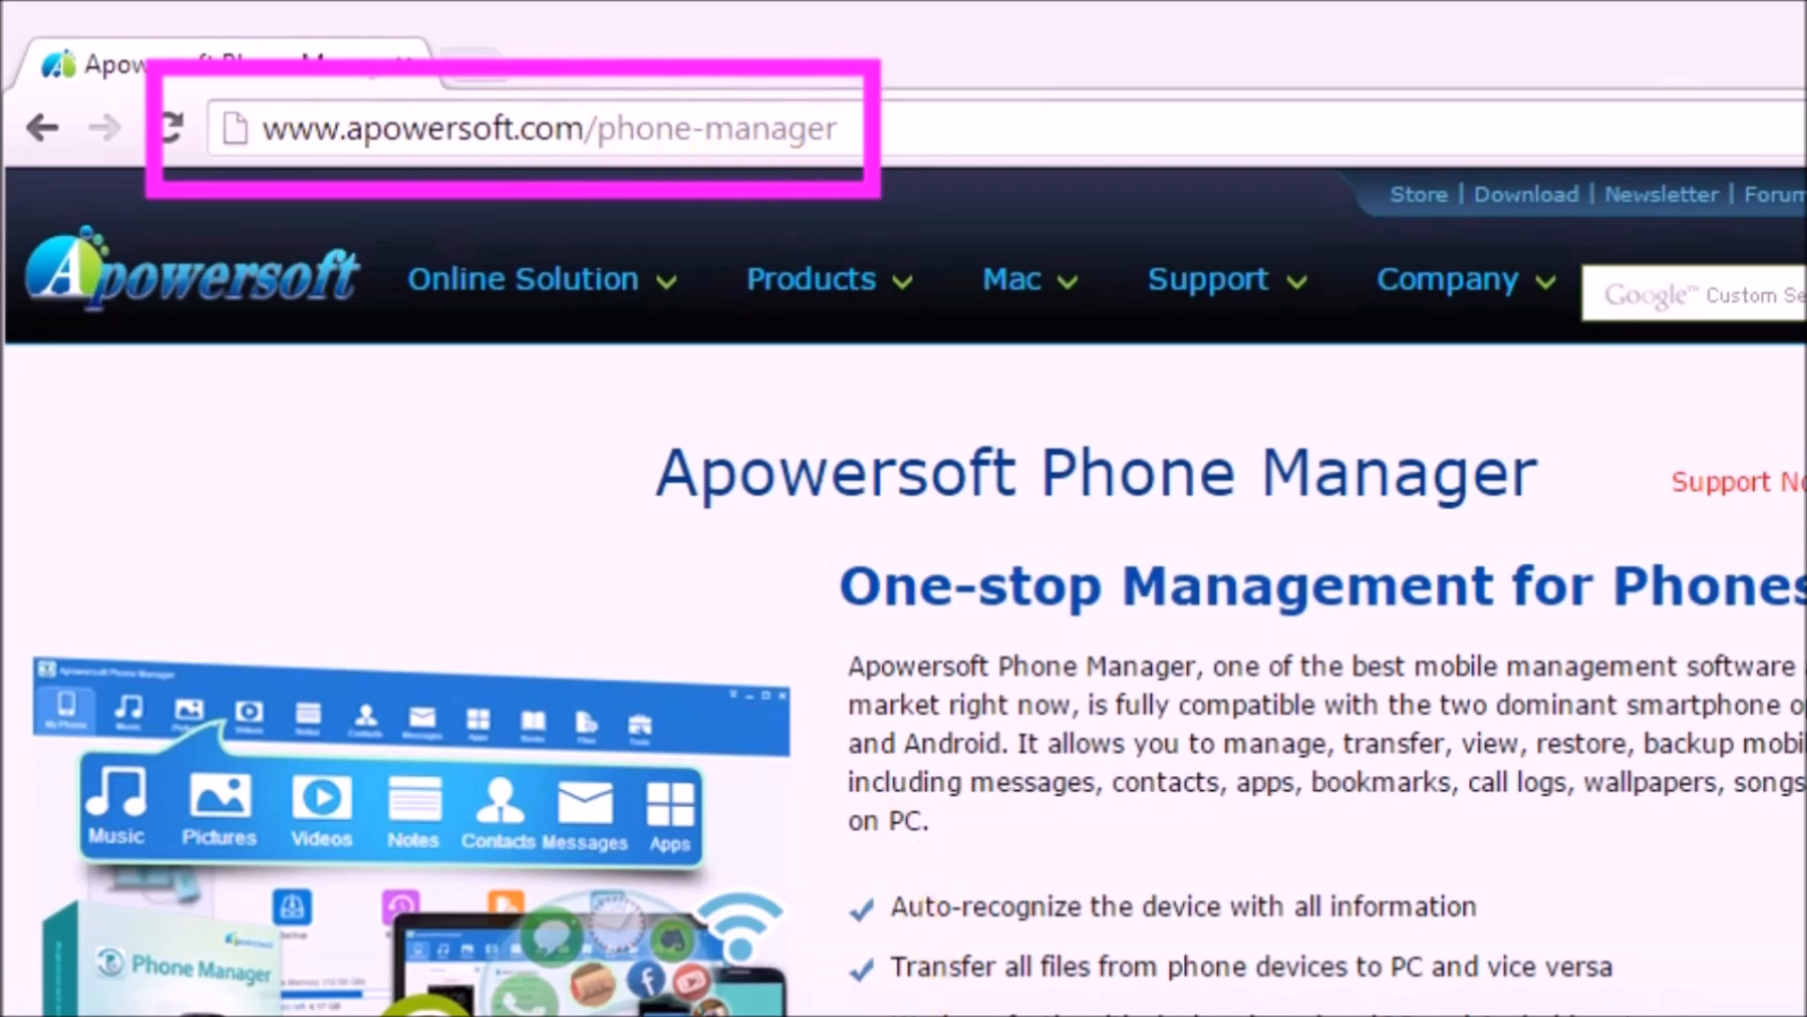
Launch the iOS Recorder tool from the connected iPhone 4S's tools panel
{"action": "scroll", "scroll_direction": "down", "scroll_amount": 3}
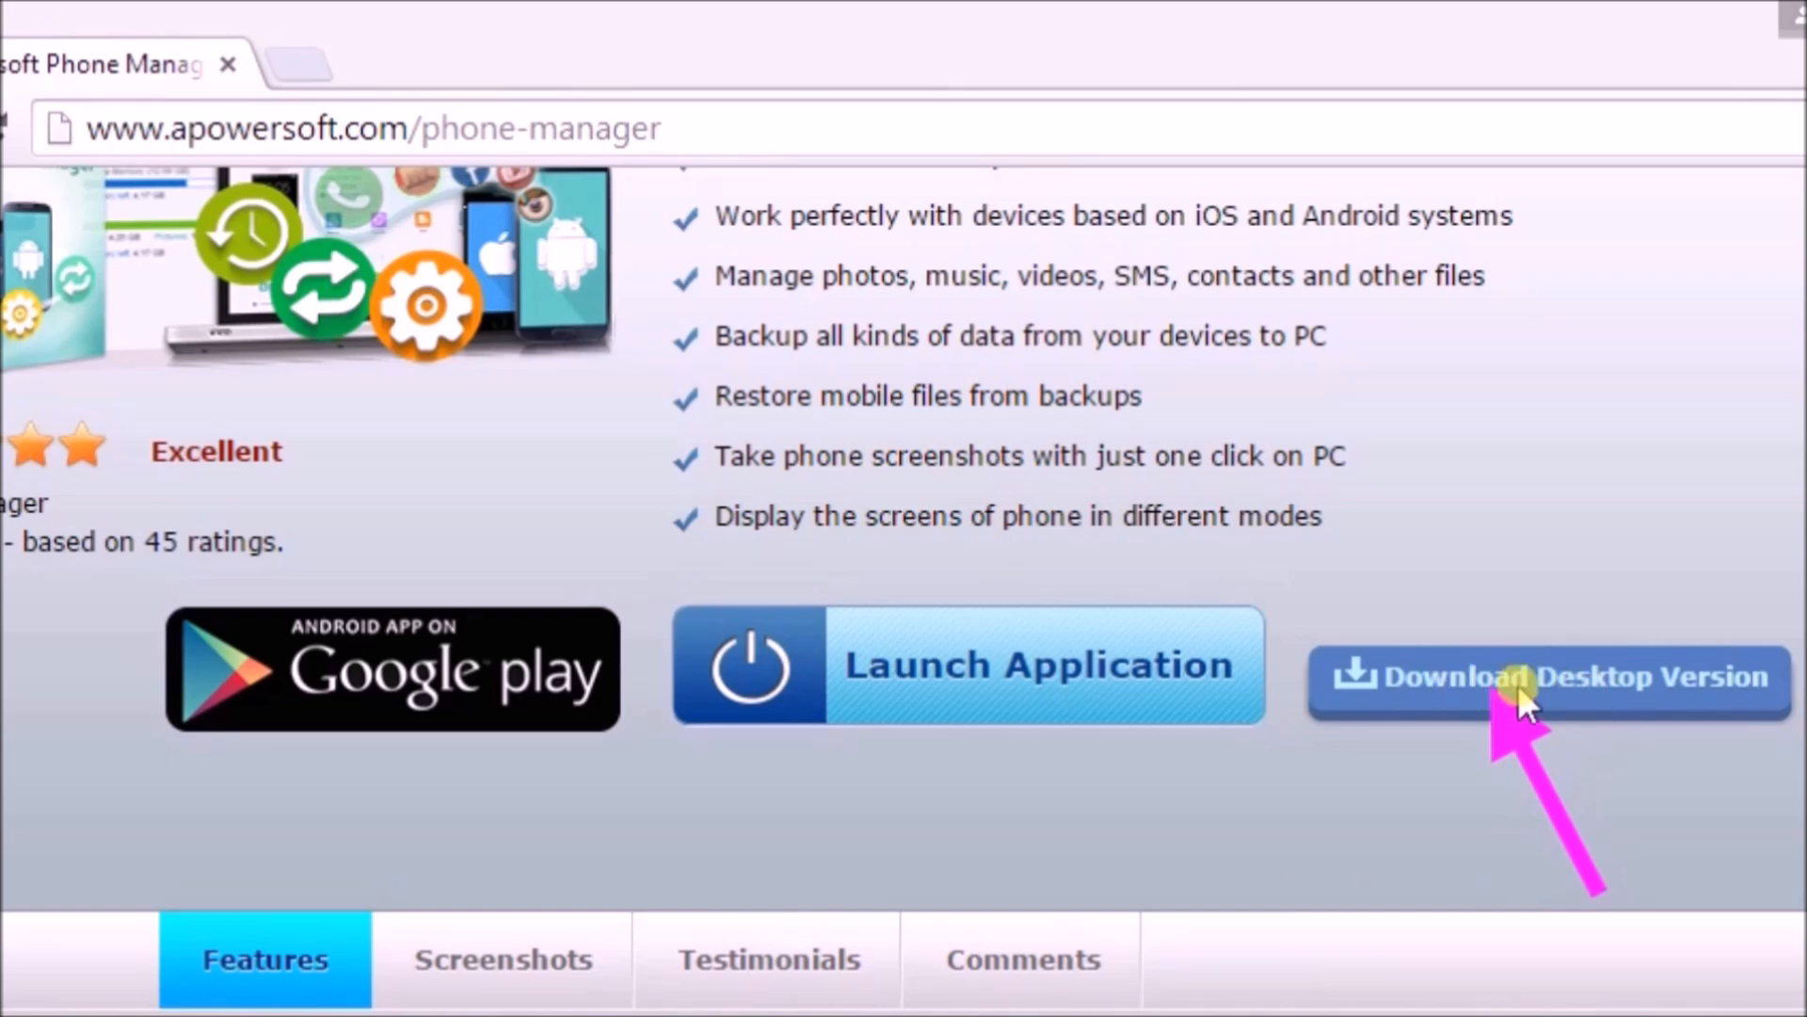
{"action": "mouse_move", "coordinate": [1521, 702]}
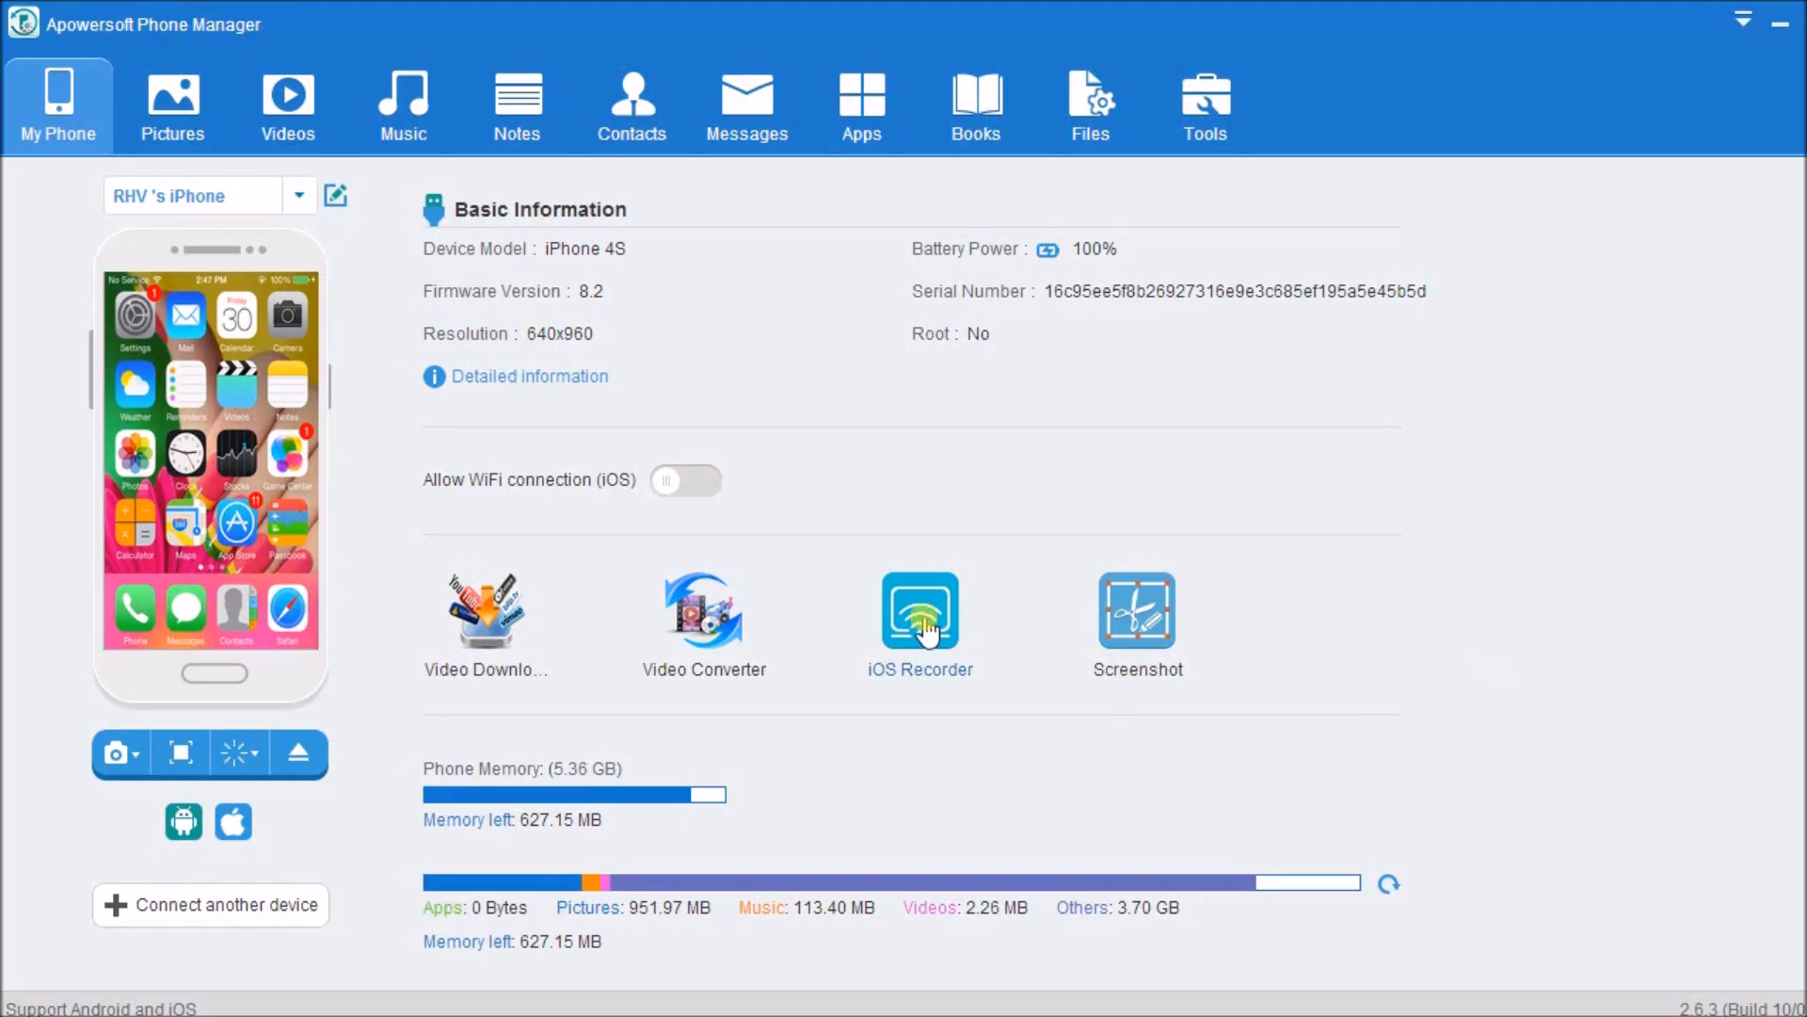
{"action": "mouse_move", "coordinate": [1440, 717]}
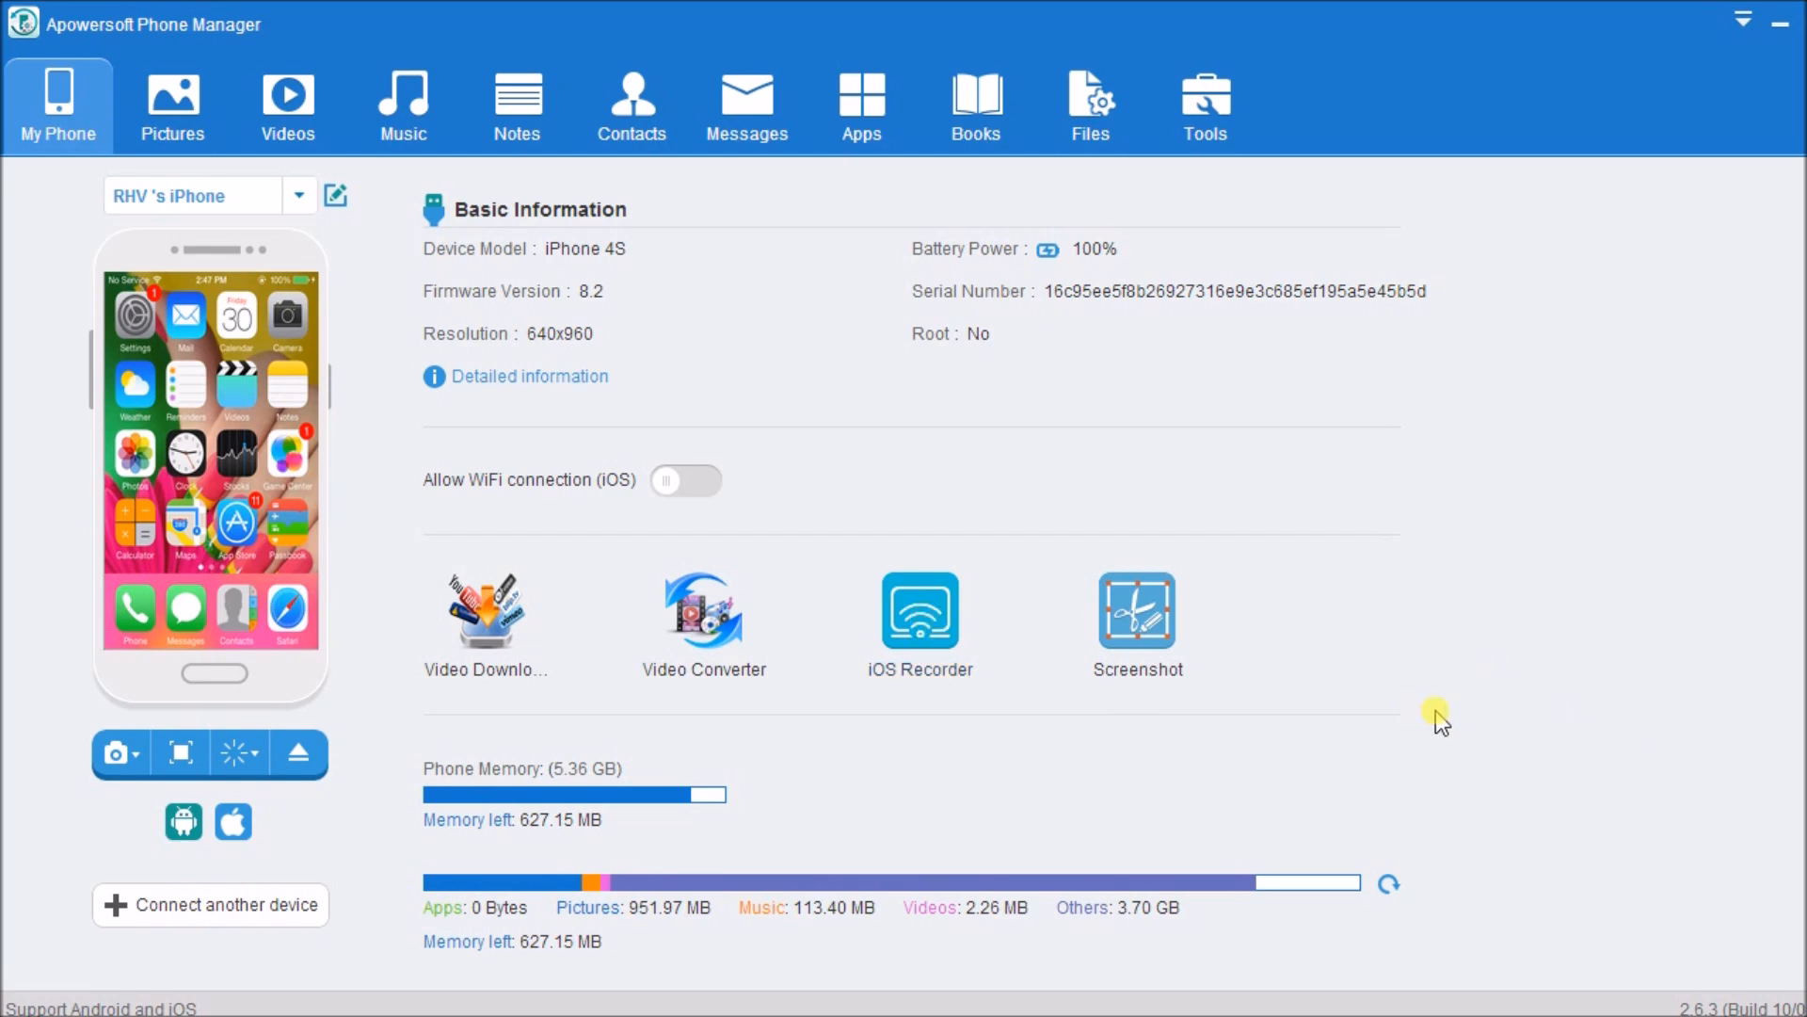
{"action": "mouse_move", "coordinate": [1438, 721]}
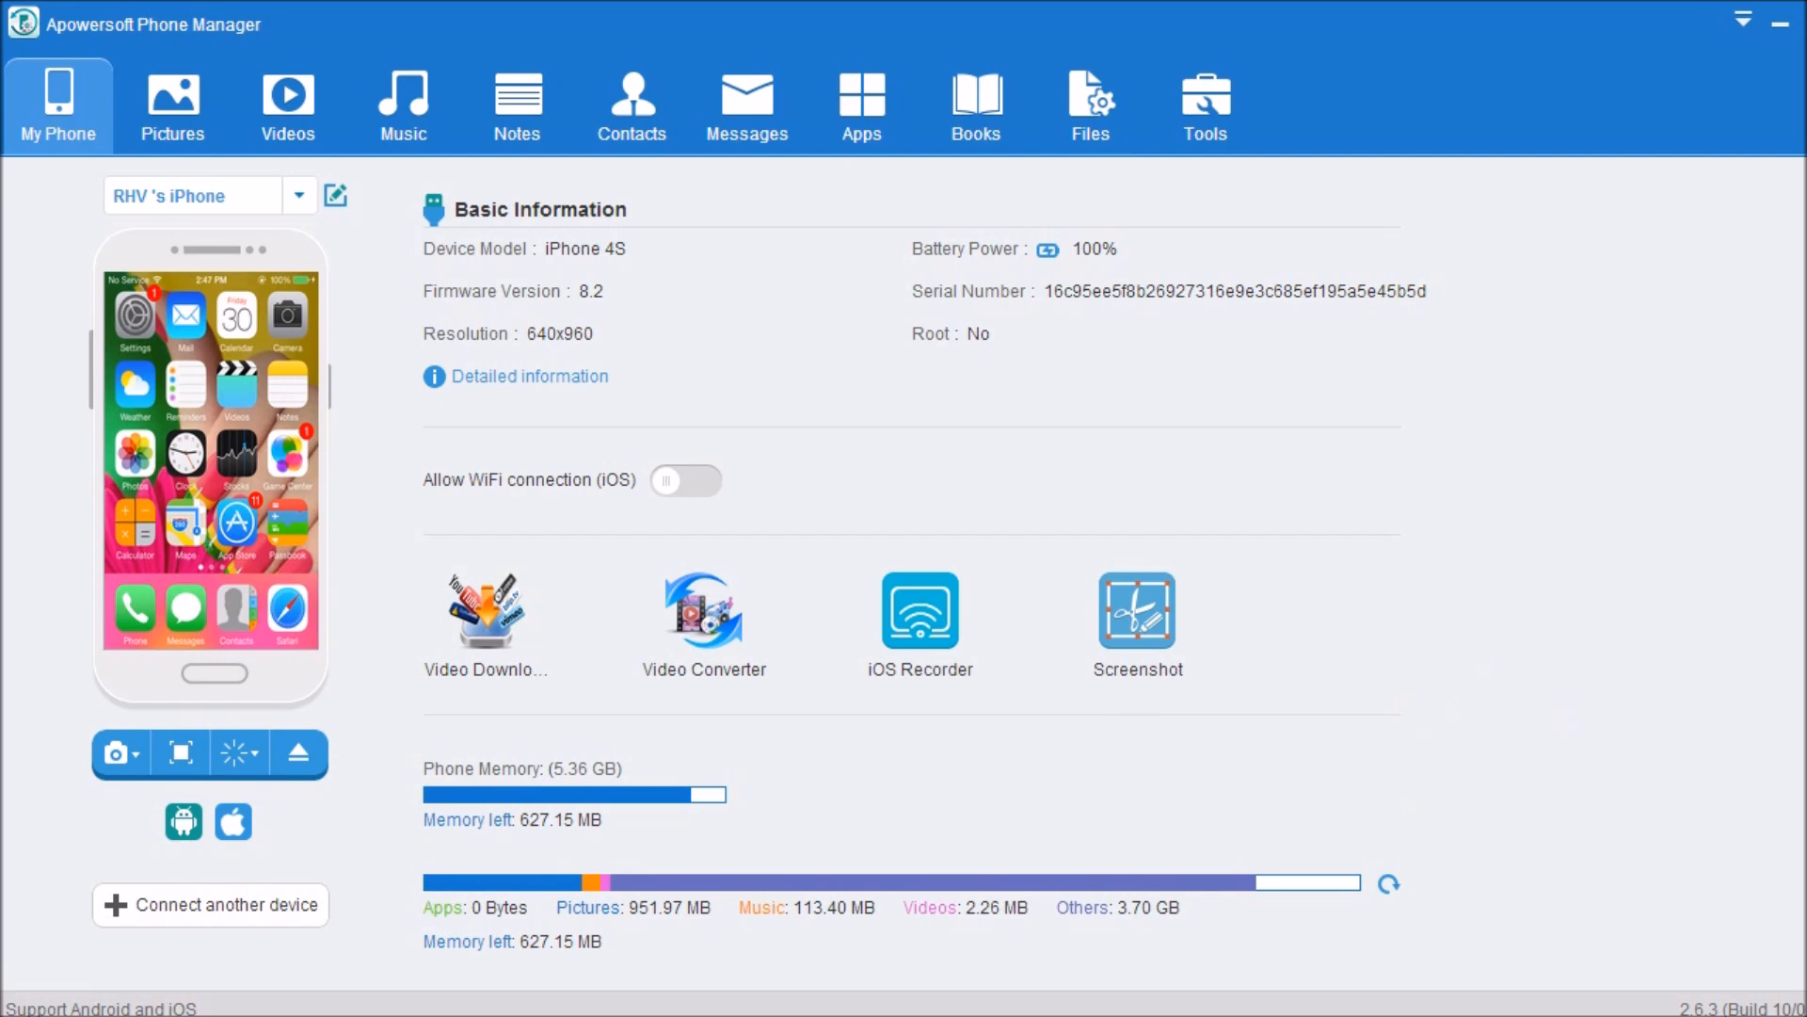
{"action": "left_click", "coordinate": [918, 608]}
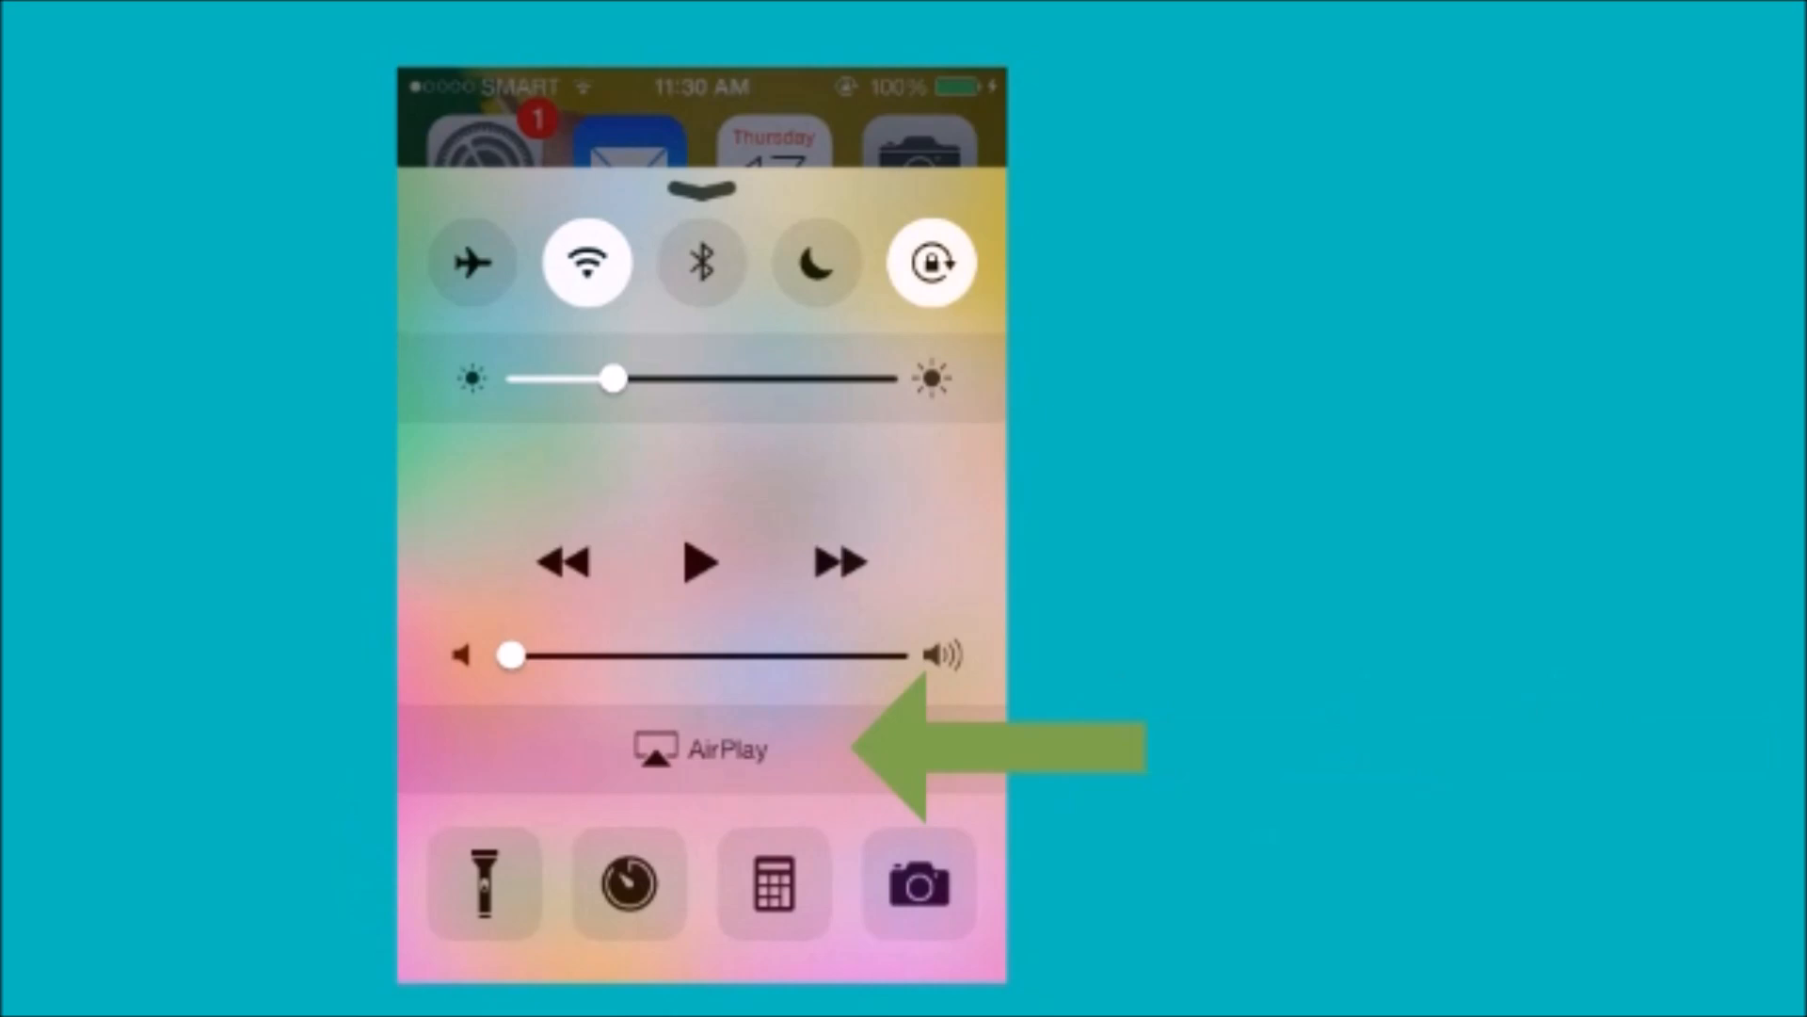
Start AirPlay mirroring from the iPhone's Control Center to the computer
{"action": "left_click", "coordinate": [702, 747]}
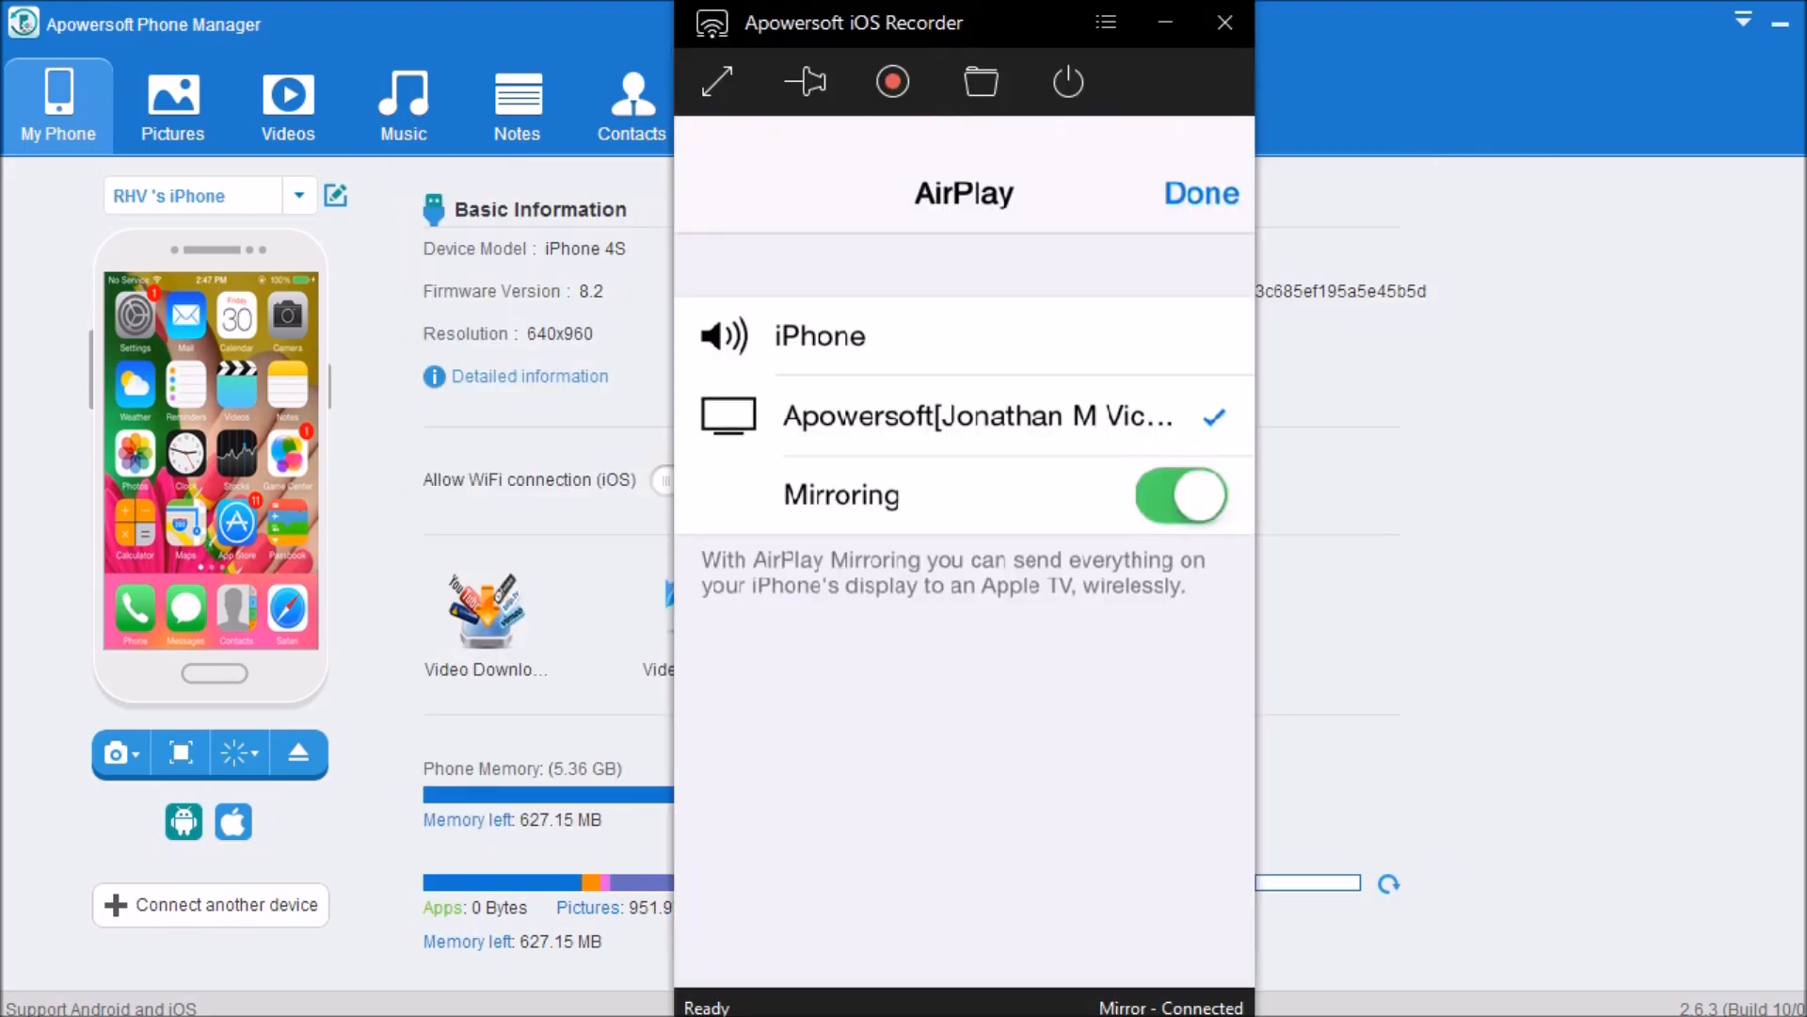
{"action": "mouse_move", "coordinate": [994, 367]}
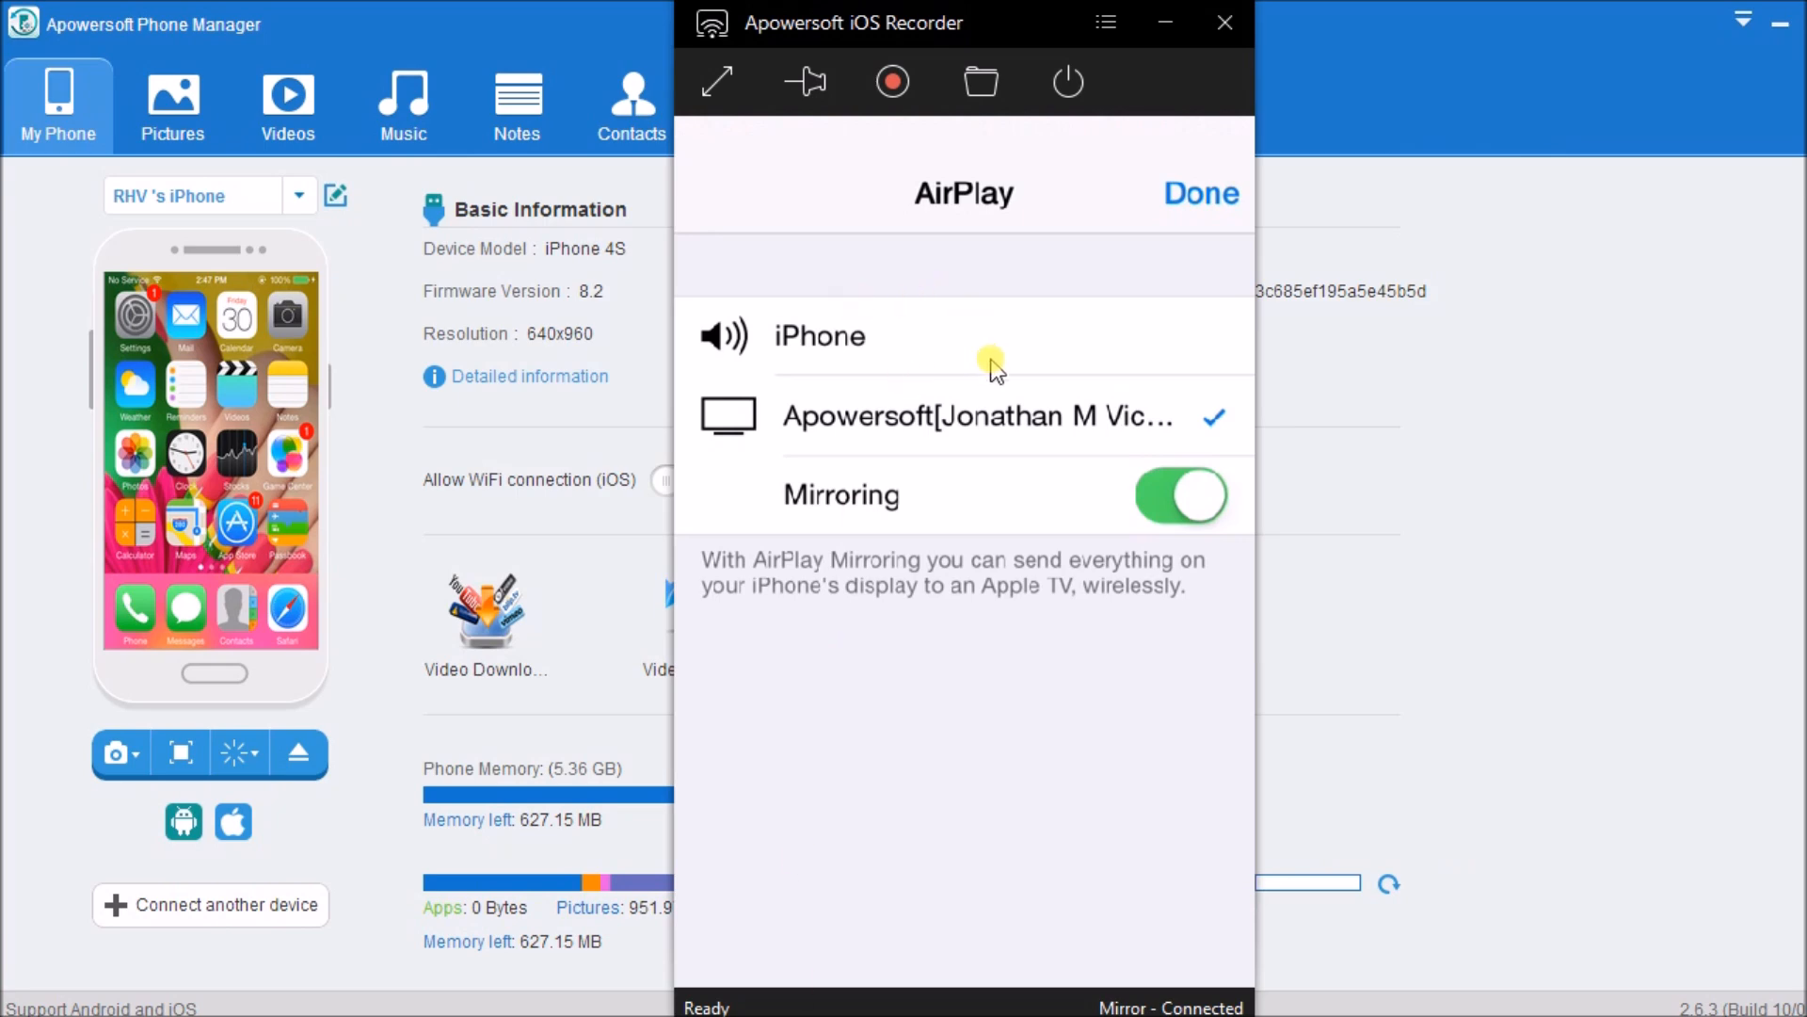
{"action": "mouse_move", "coordinate": [890, 81]}
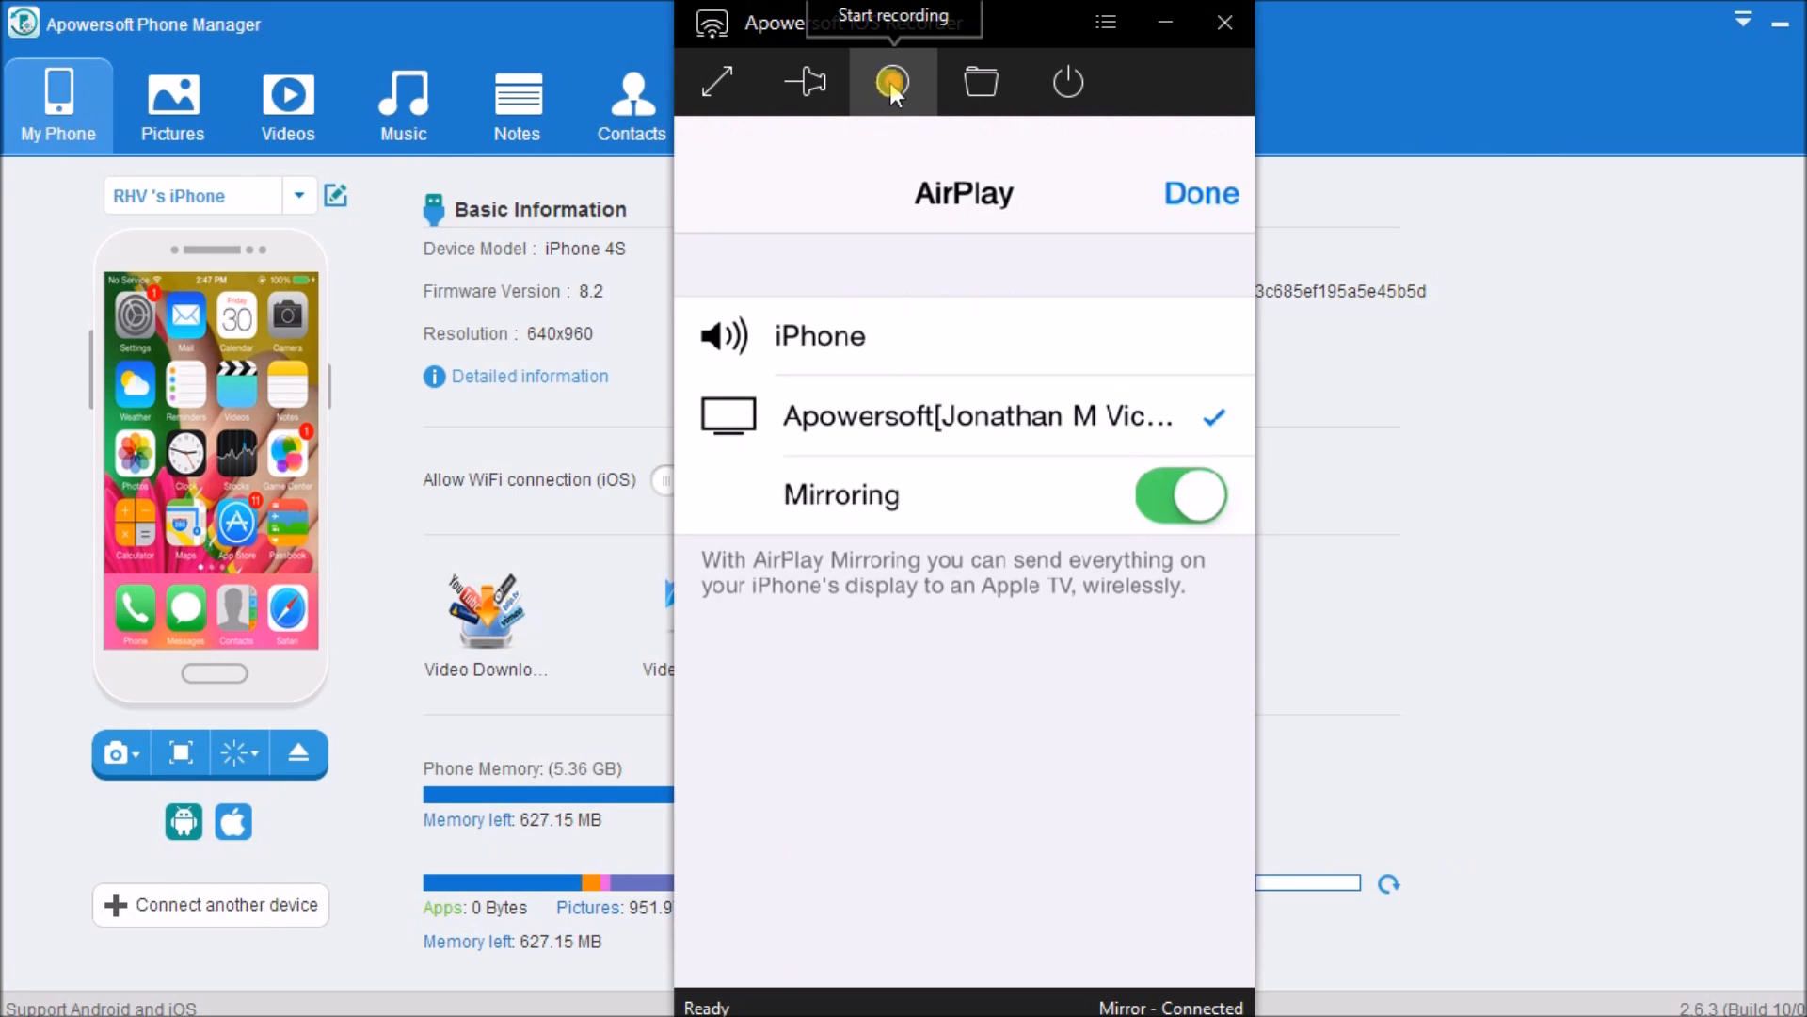
Record the mirrored iPhone screen for over a minute while using apps on the phone
{"action": "left_click", "coordinate": [891, 81]}
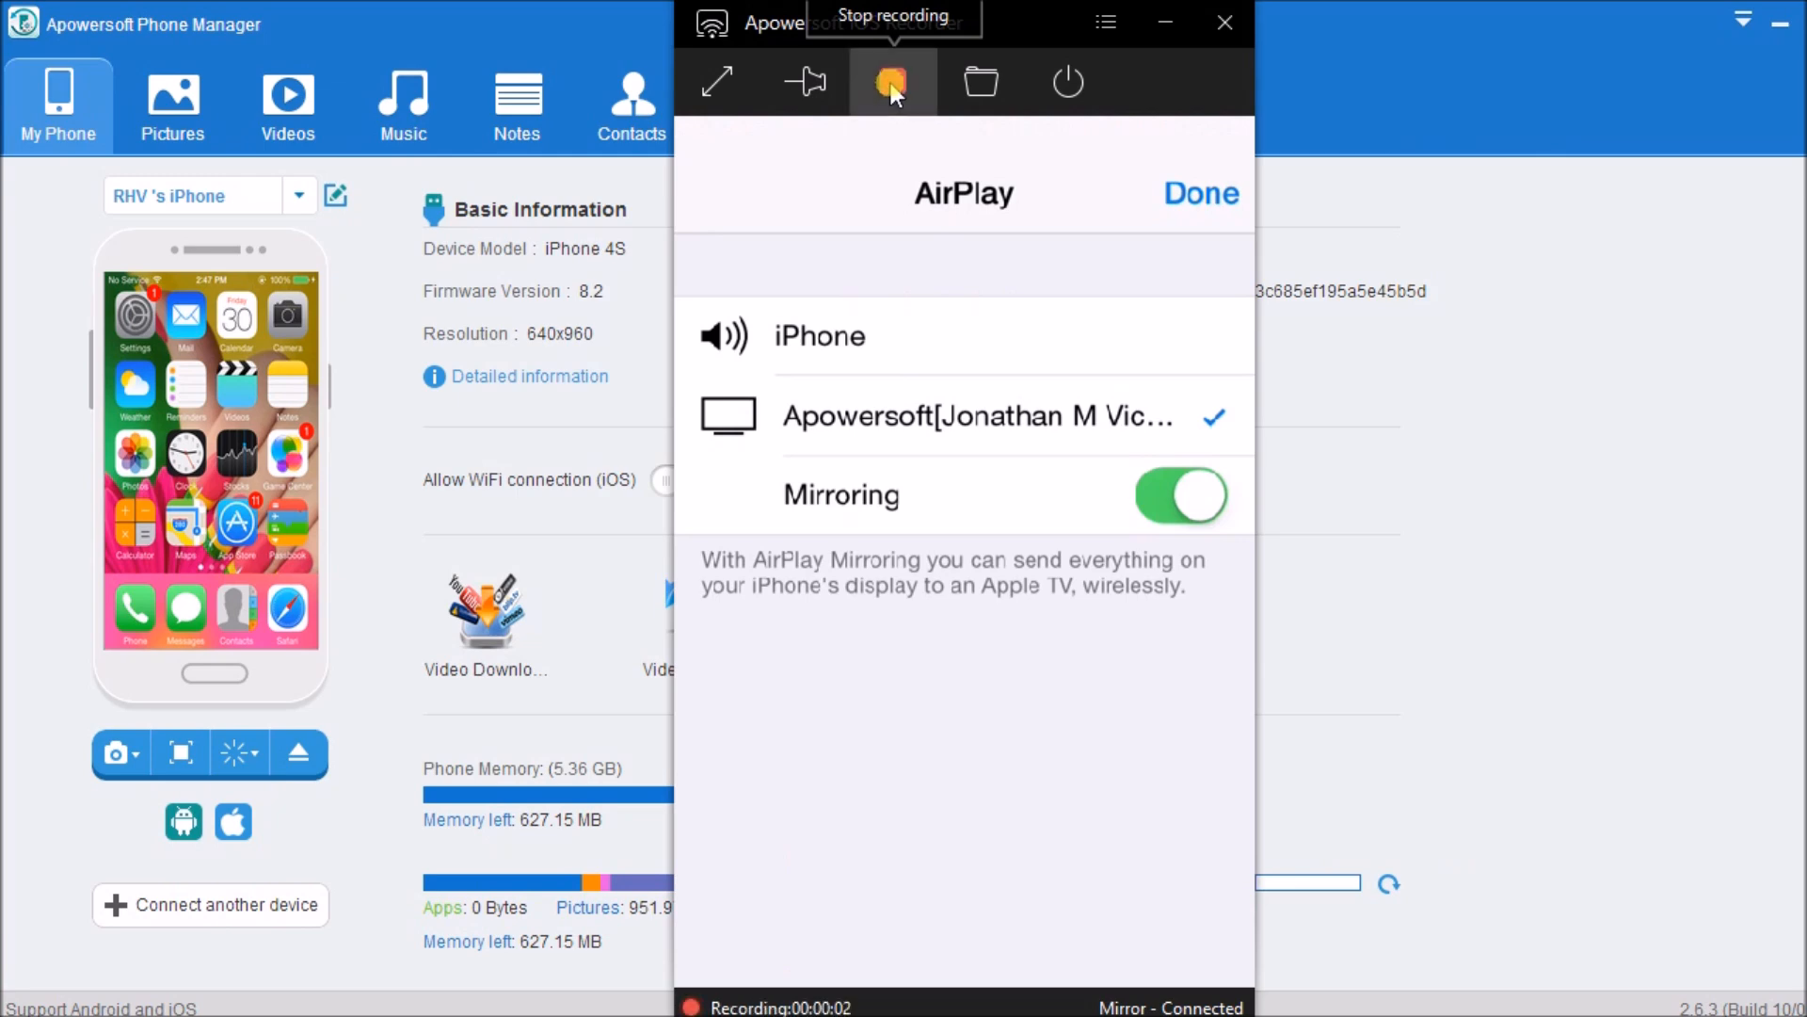
{"action": "left_click", "coordinate": [1199, 192]}
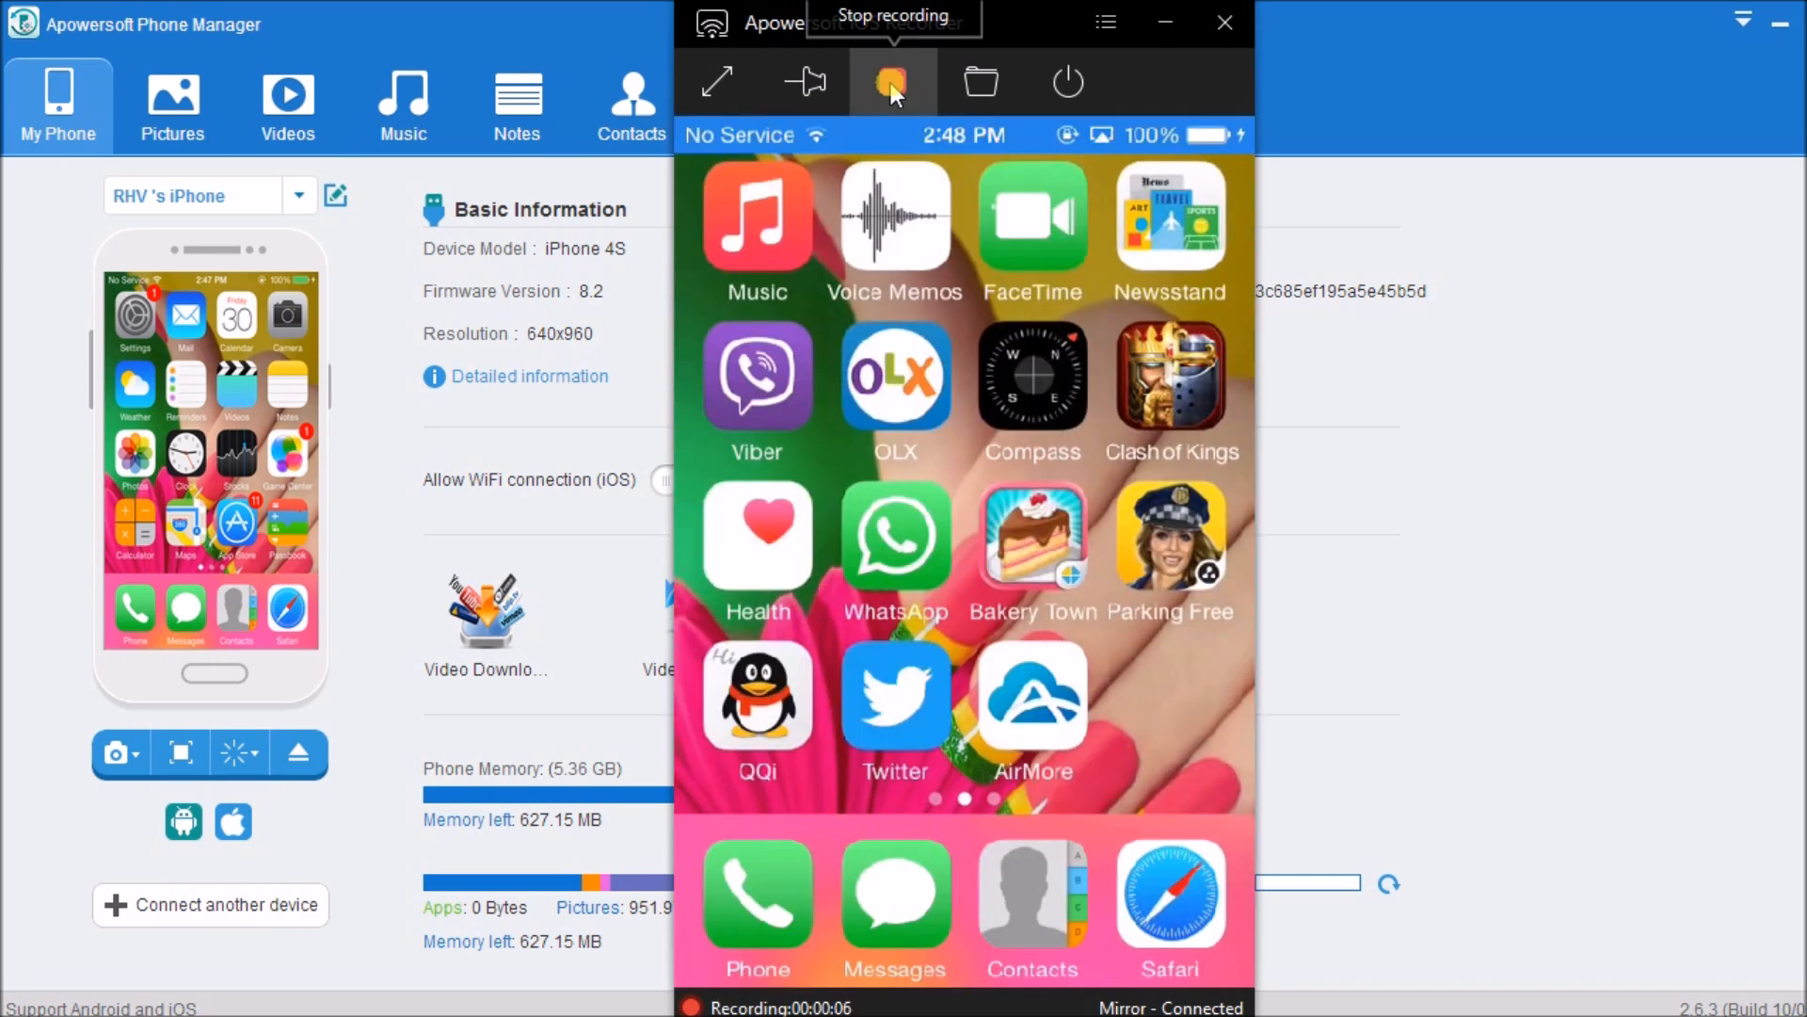
{"action": "left_click", "coordinate": [893, 81]}
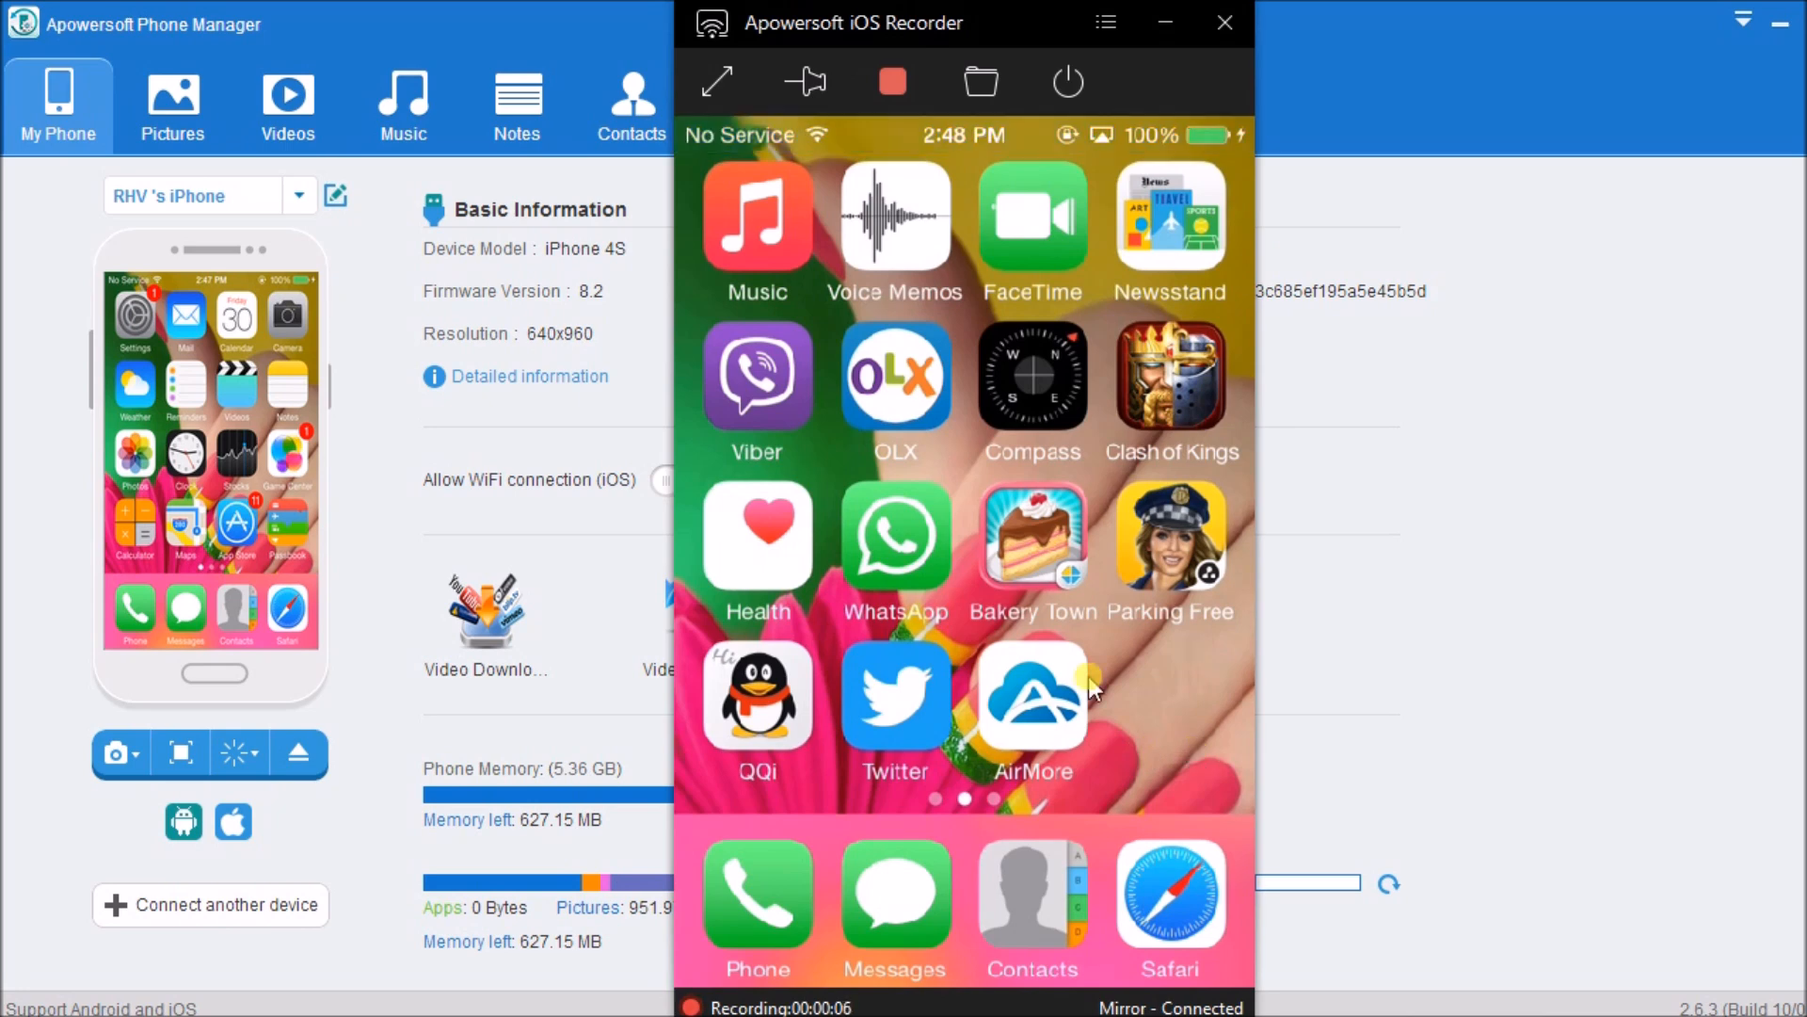
{"action": "left_click", "coordinate": [1169, 374]}
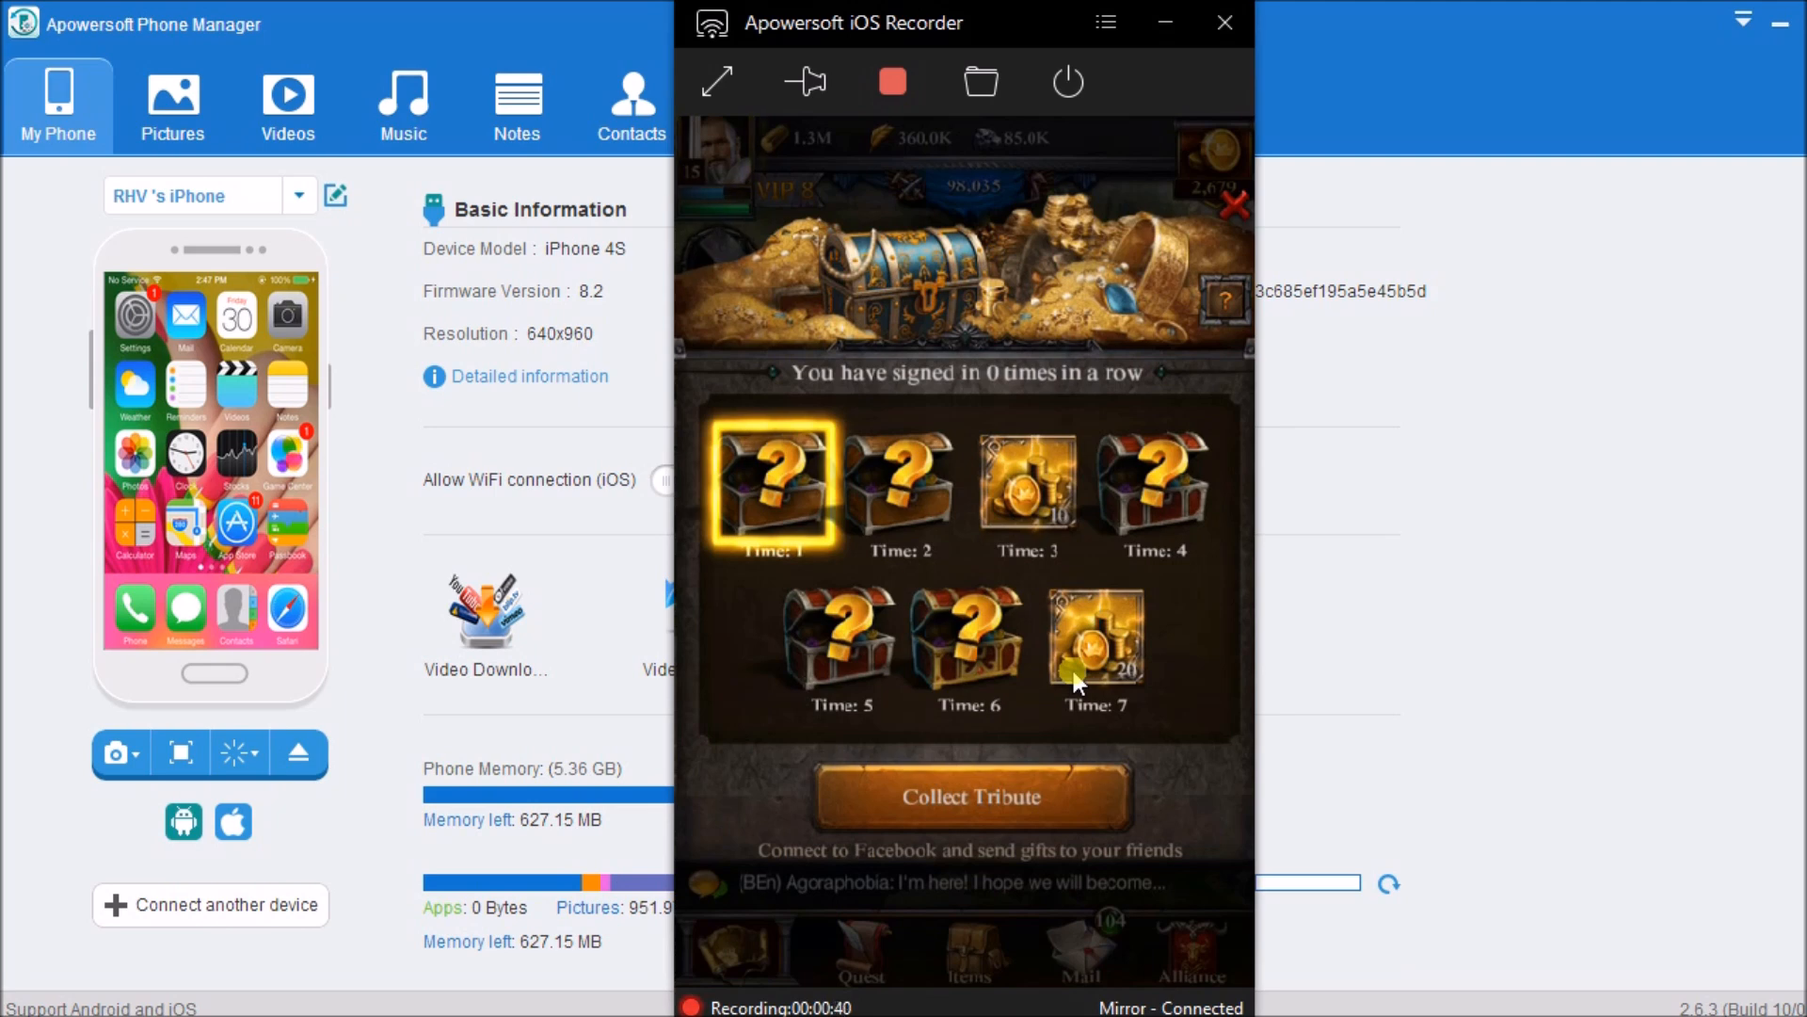
{"action": "left_click", "coordinate": [969, 797]}
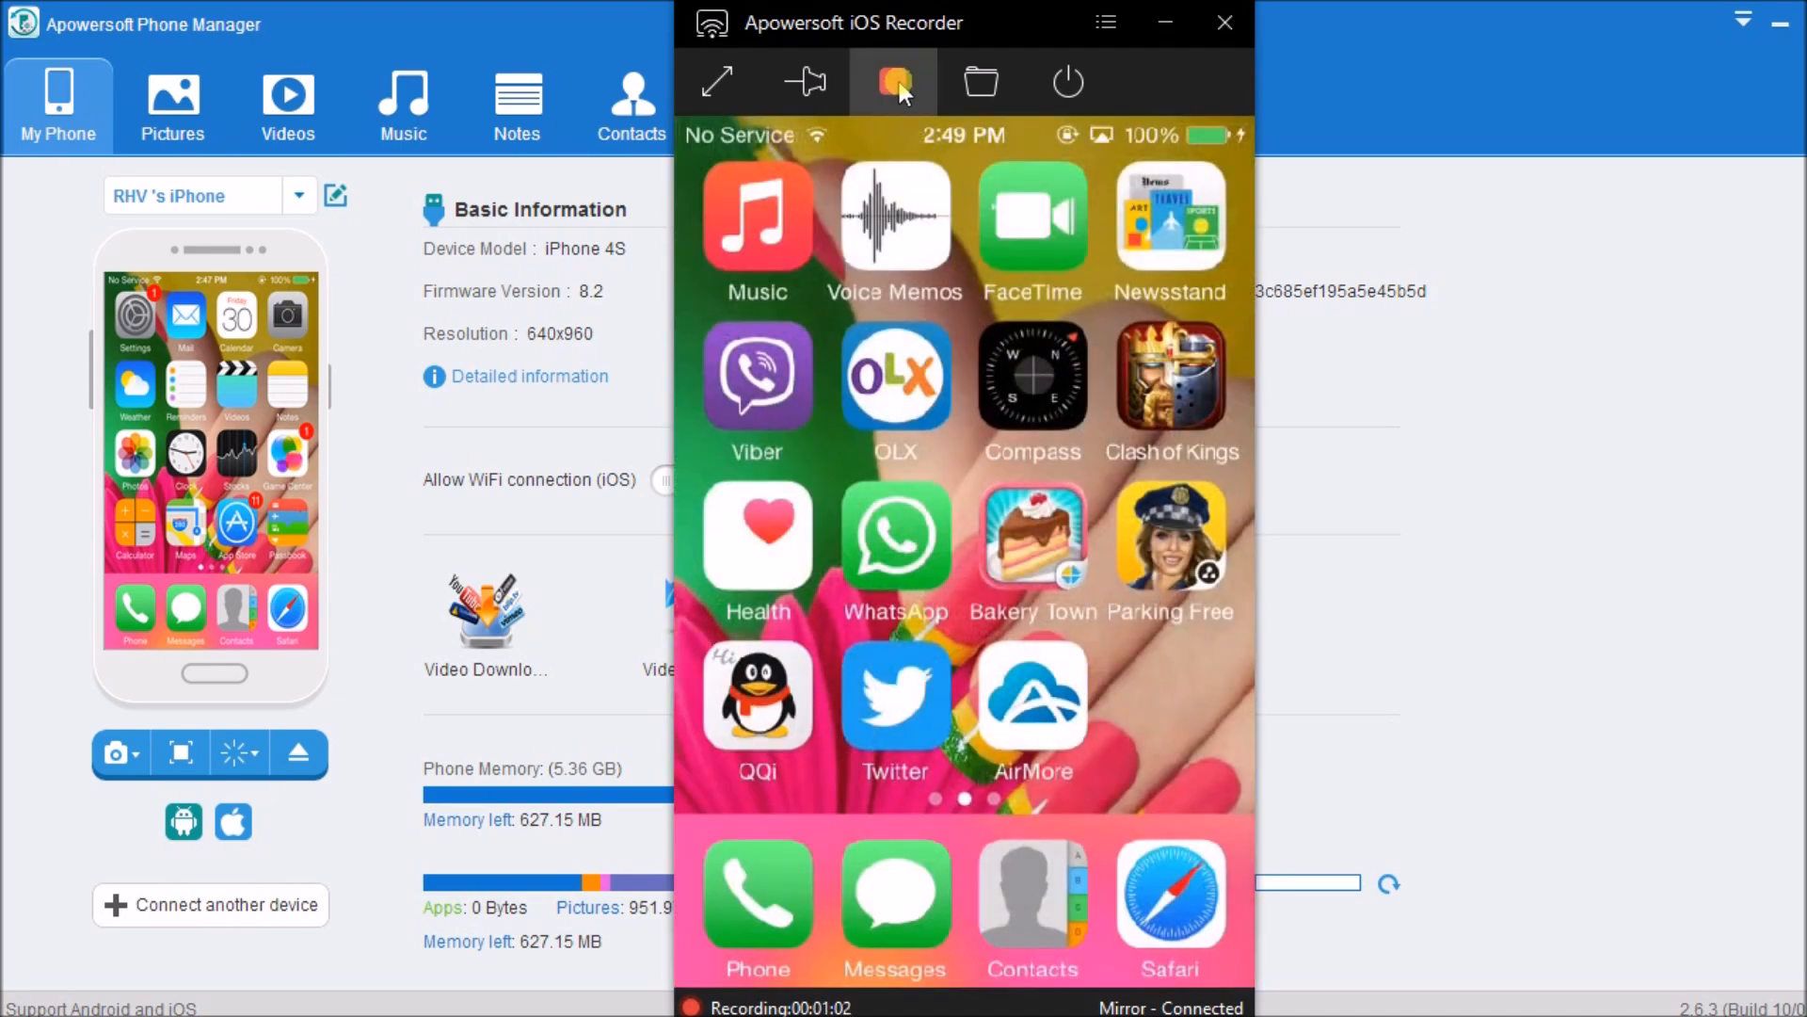
Stop the screen recording, leaving the iPhone mirror connected and Ready
{"action": "left_click", "coordinate": [893, 81]}
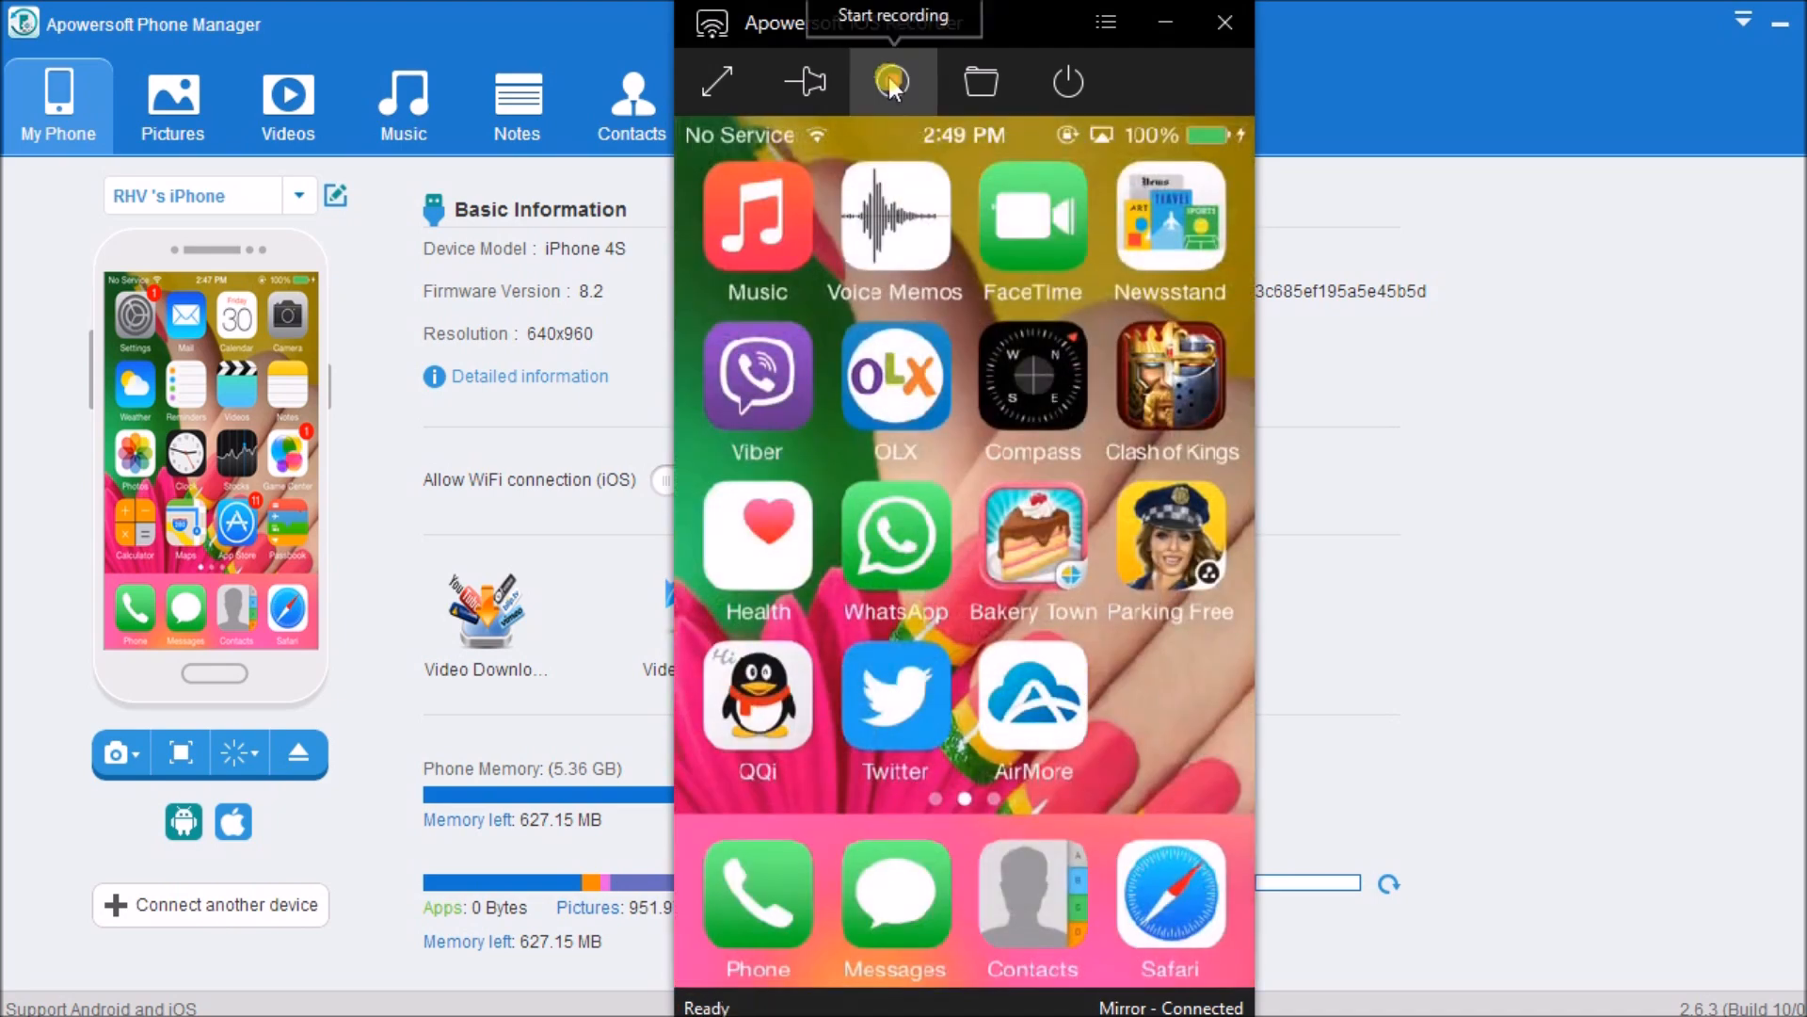
{"action": "left_click", "coordinate": [893, 81]}
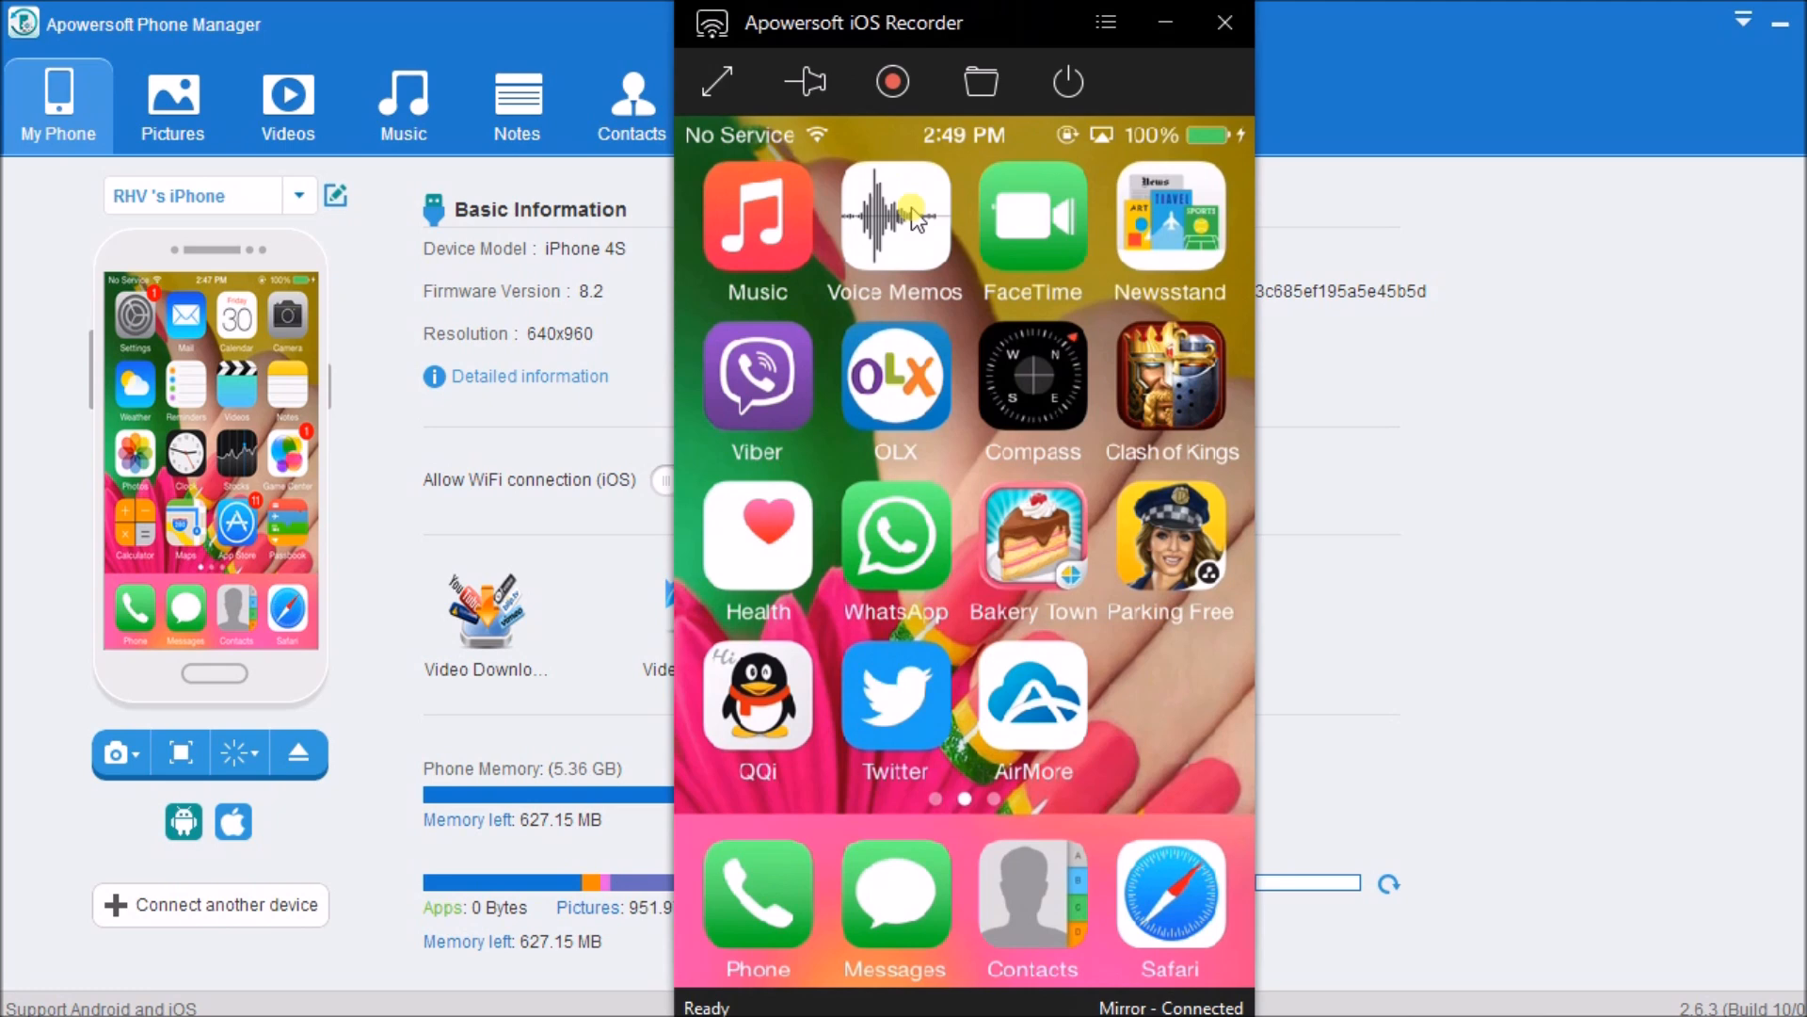
{"action": "mouse_move", "coordinate": [978, 81]}
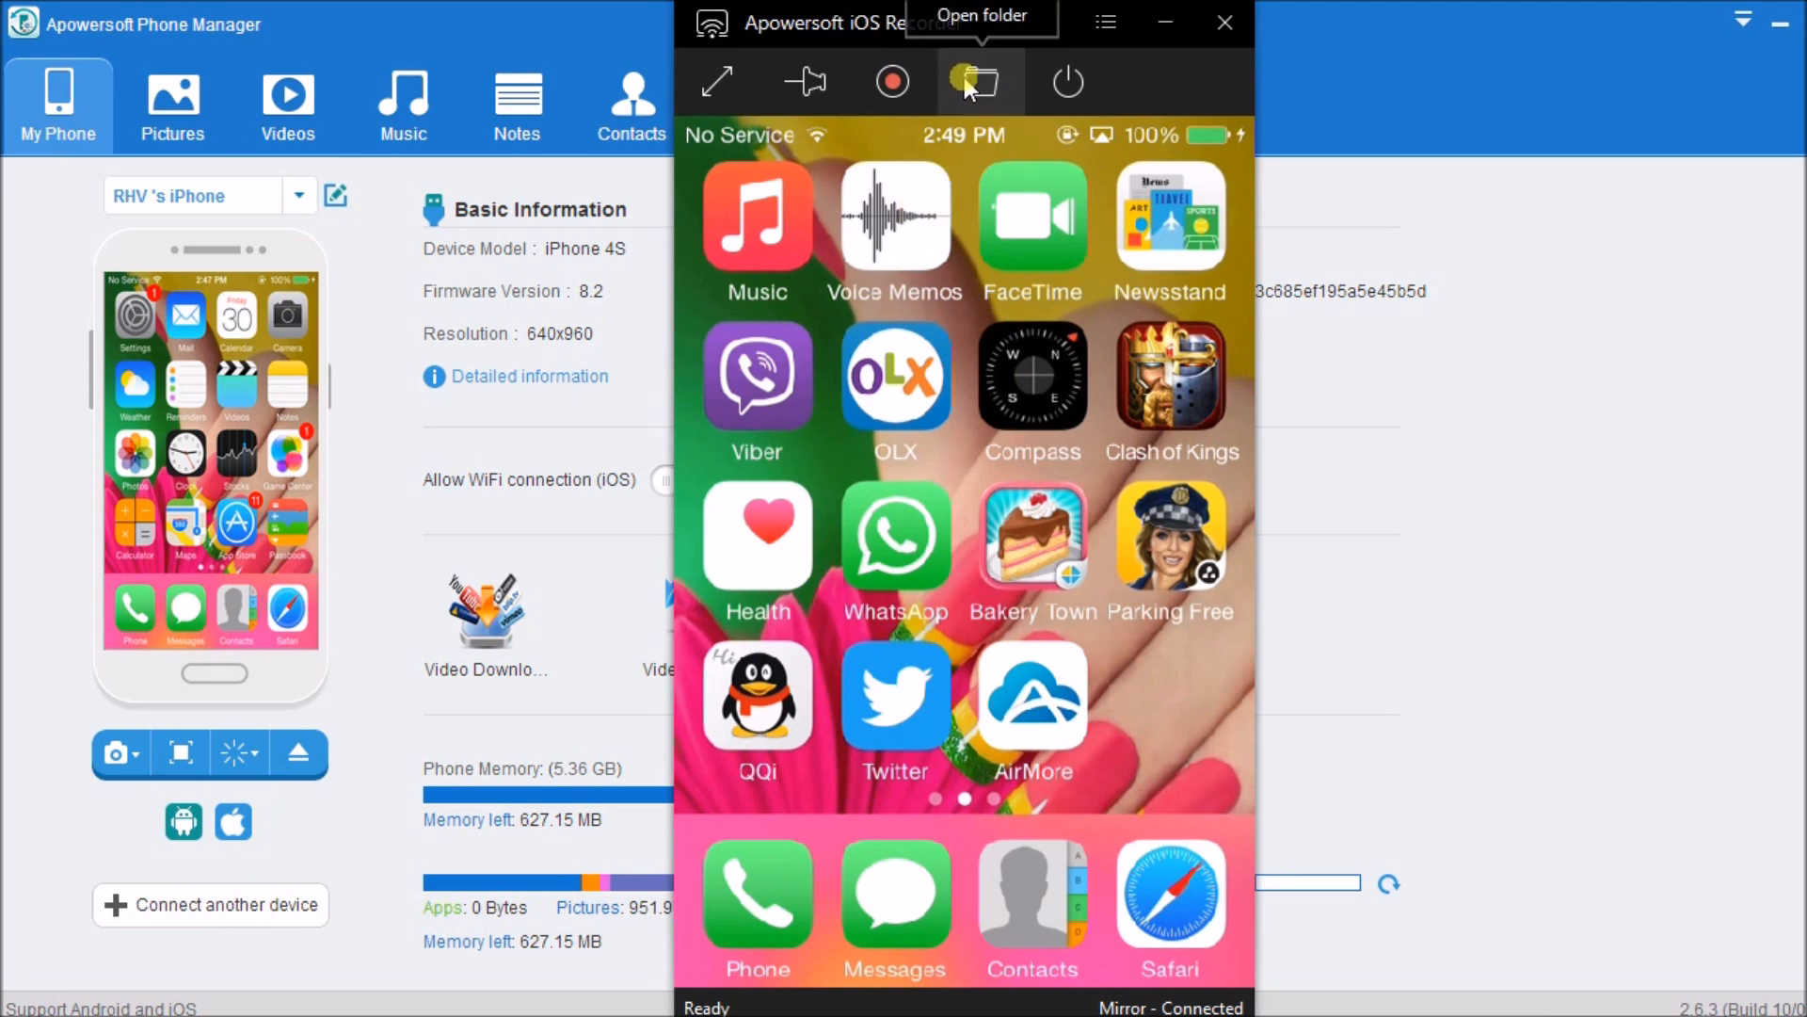
View the recording 20150917_115308.wmv in the Screenshots folder, then close Explorer
{"action": "left_click", "coordinate": [977, 81]}
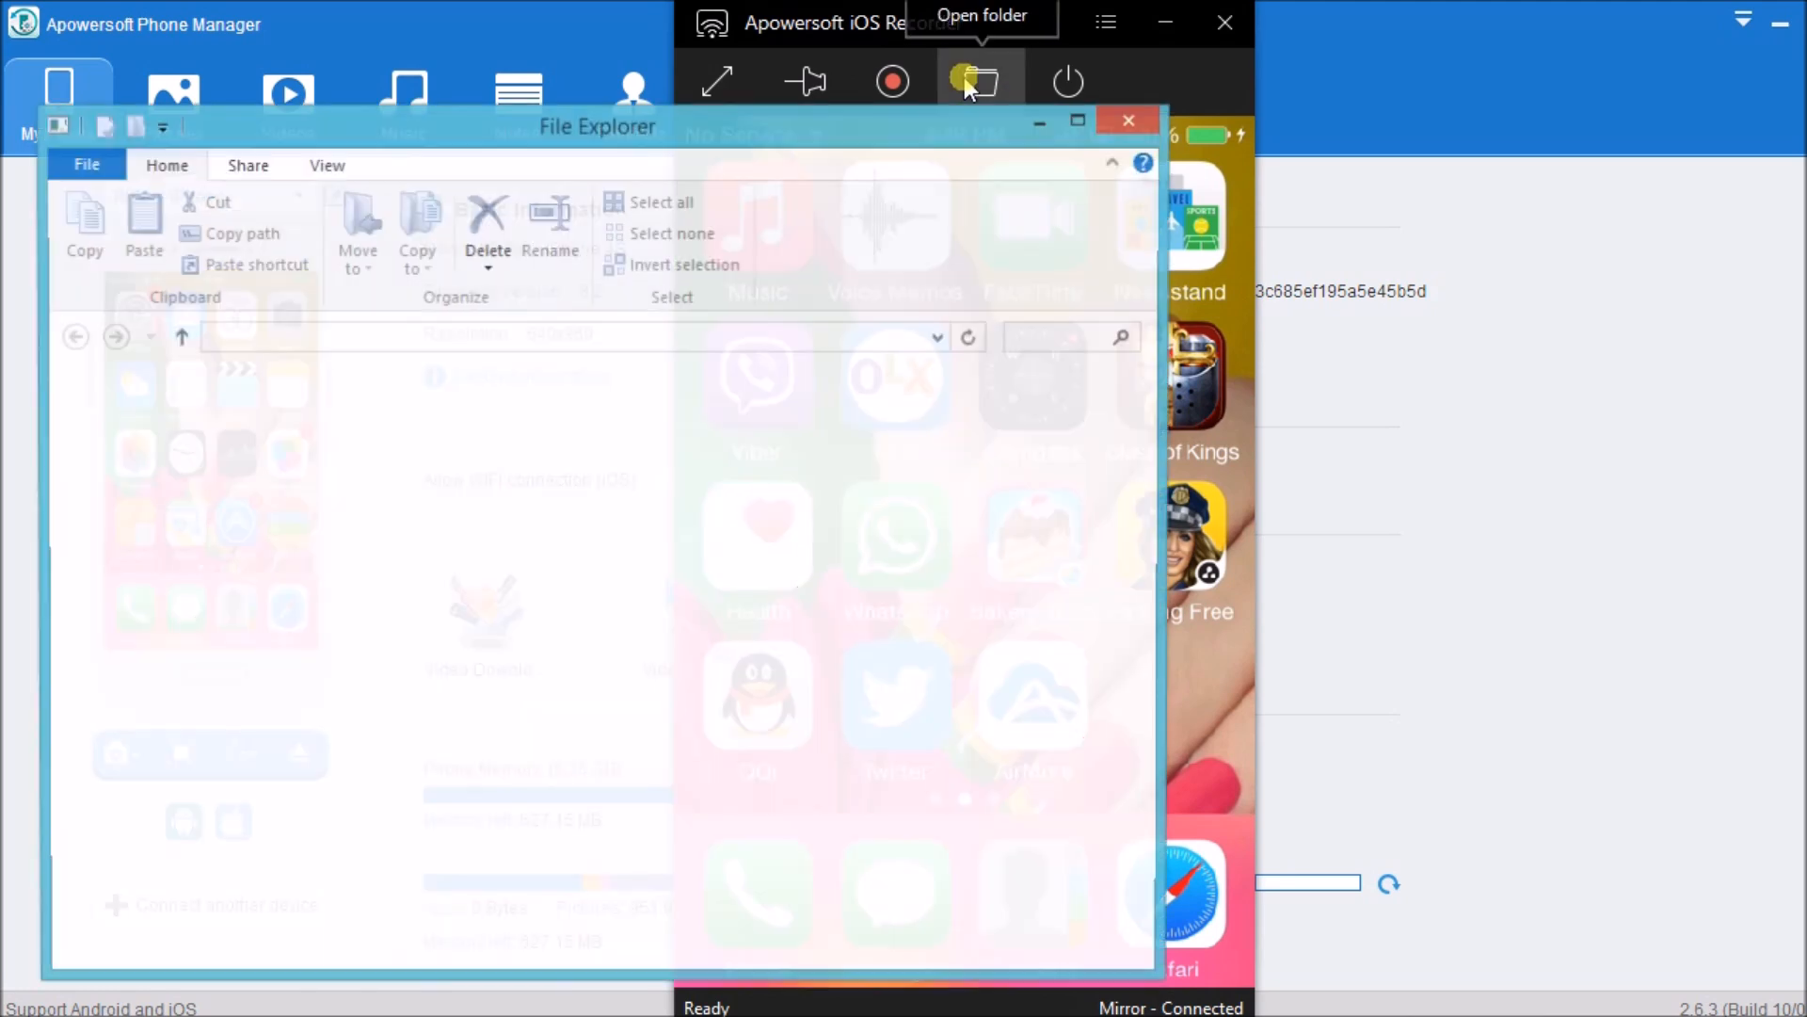
{"action": "left_click", "coordinate": [979, 81]}
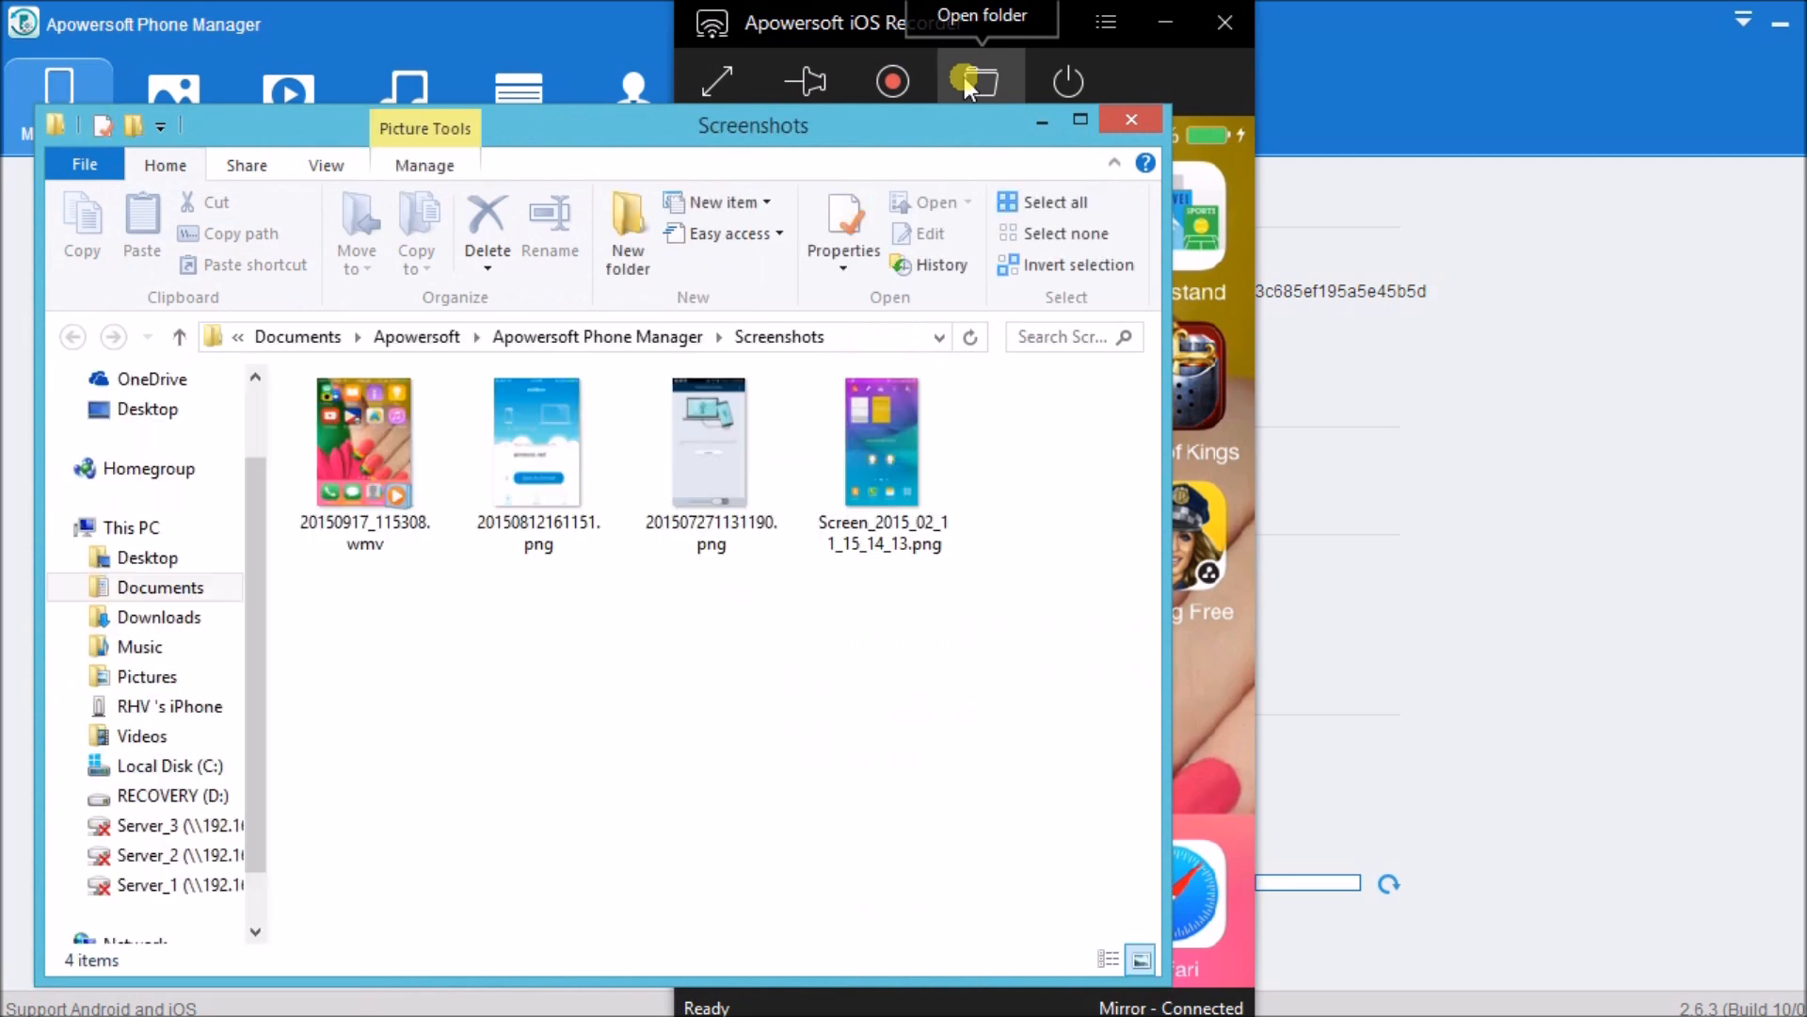
{"action": "left_click", "coordinate": [366, 441]}
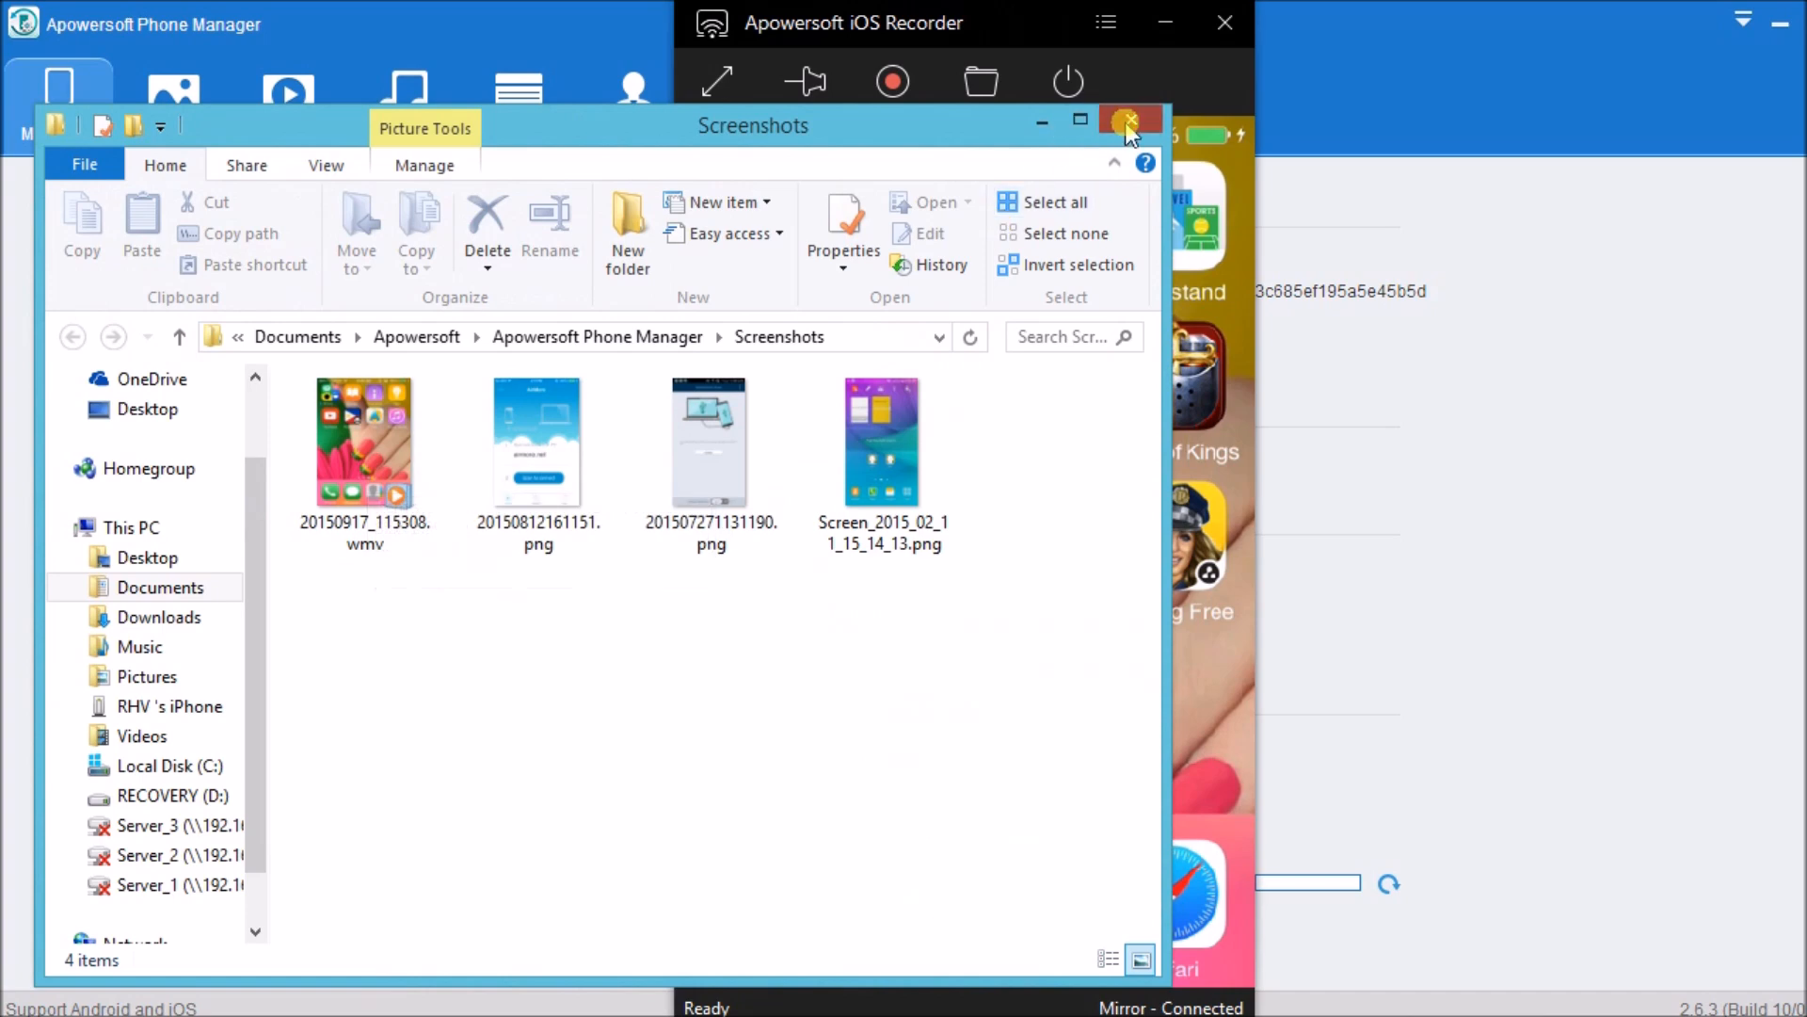
{"action": "left_click", "coordinate": [1130, 120]}
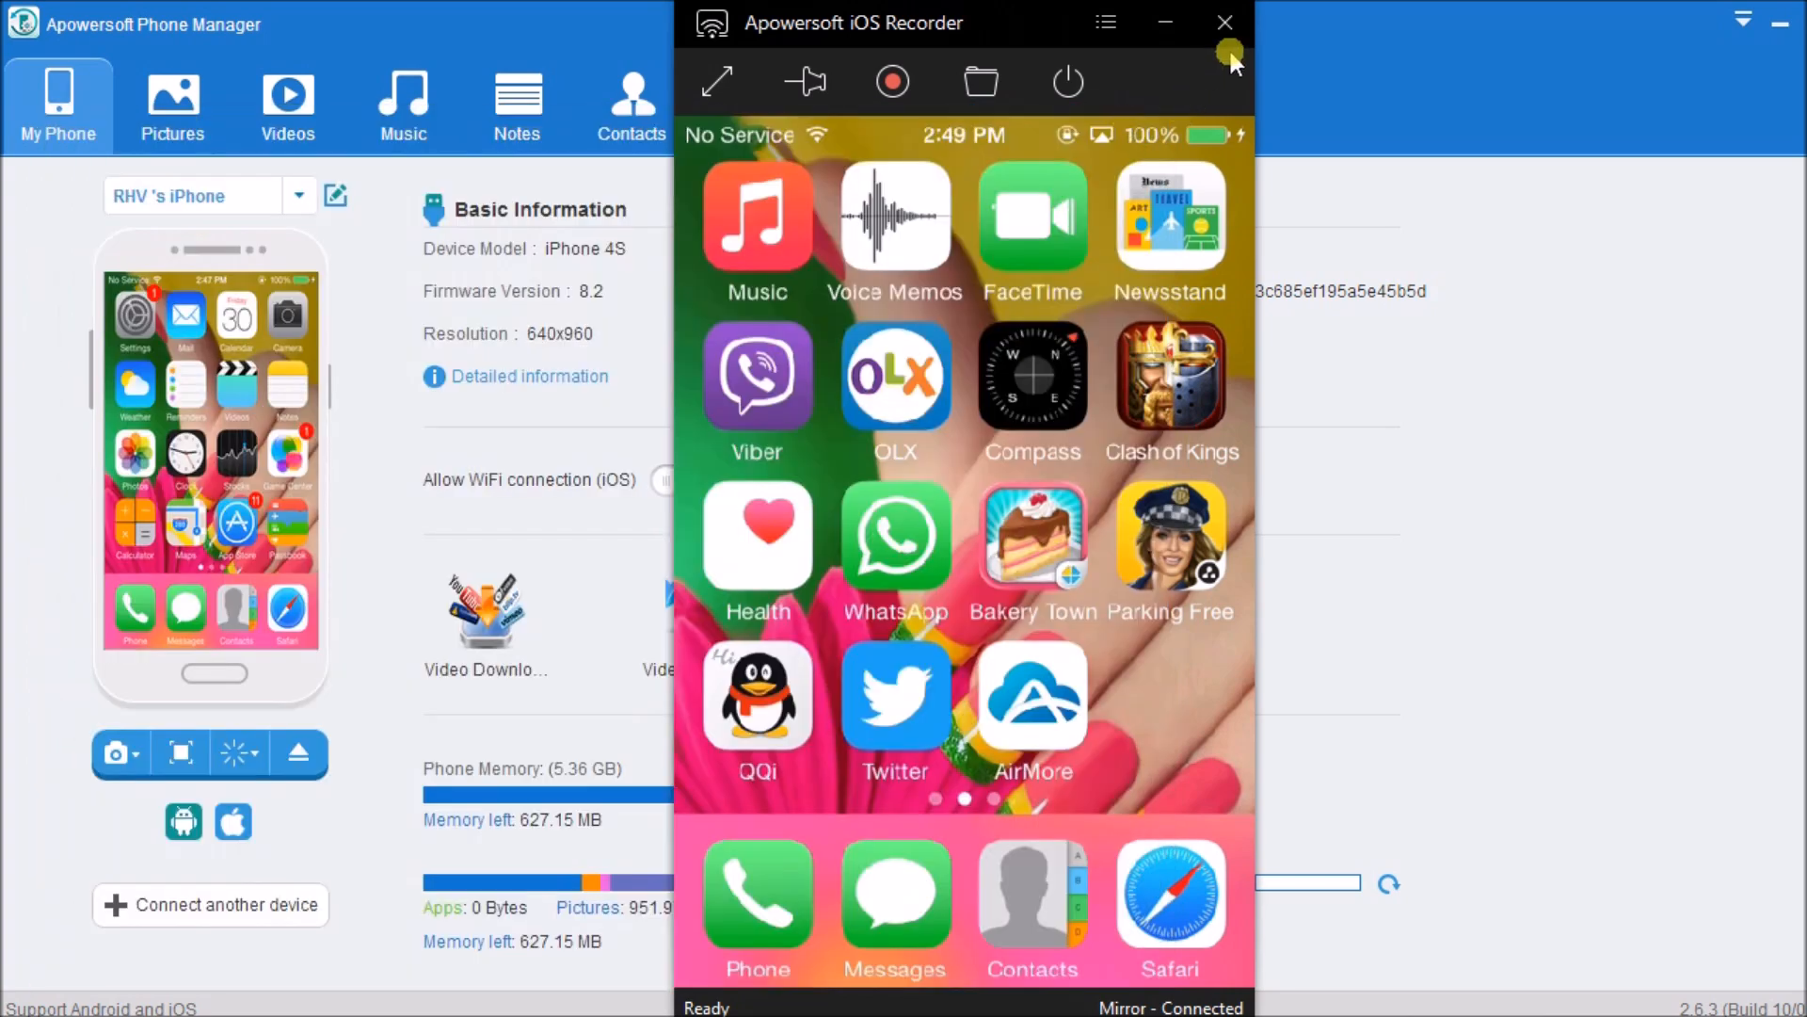
{"action": "left_click", "coordinate": [1224, 22]}
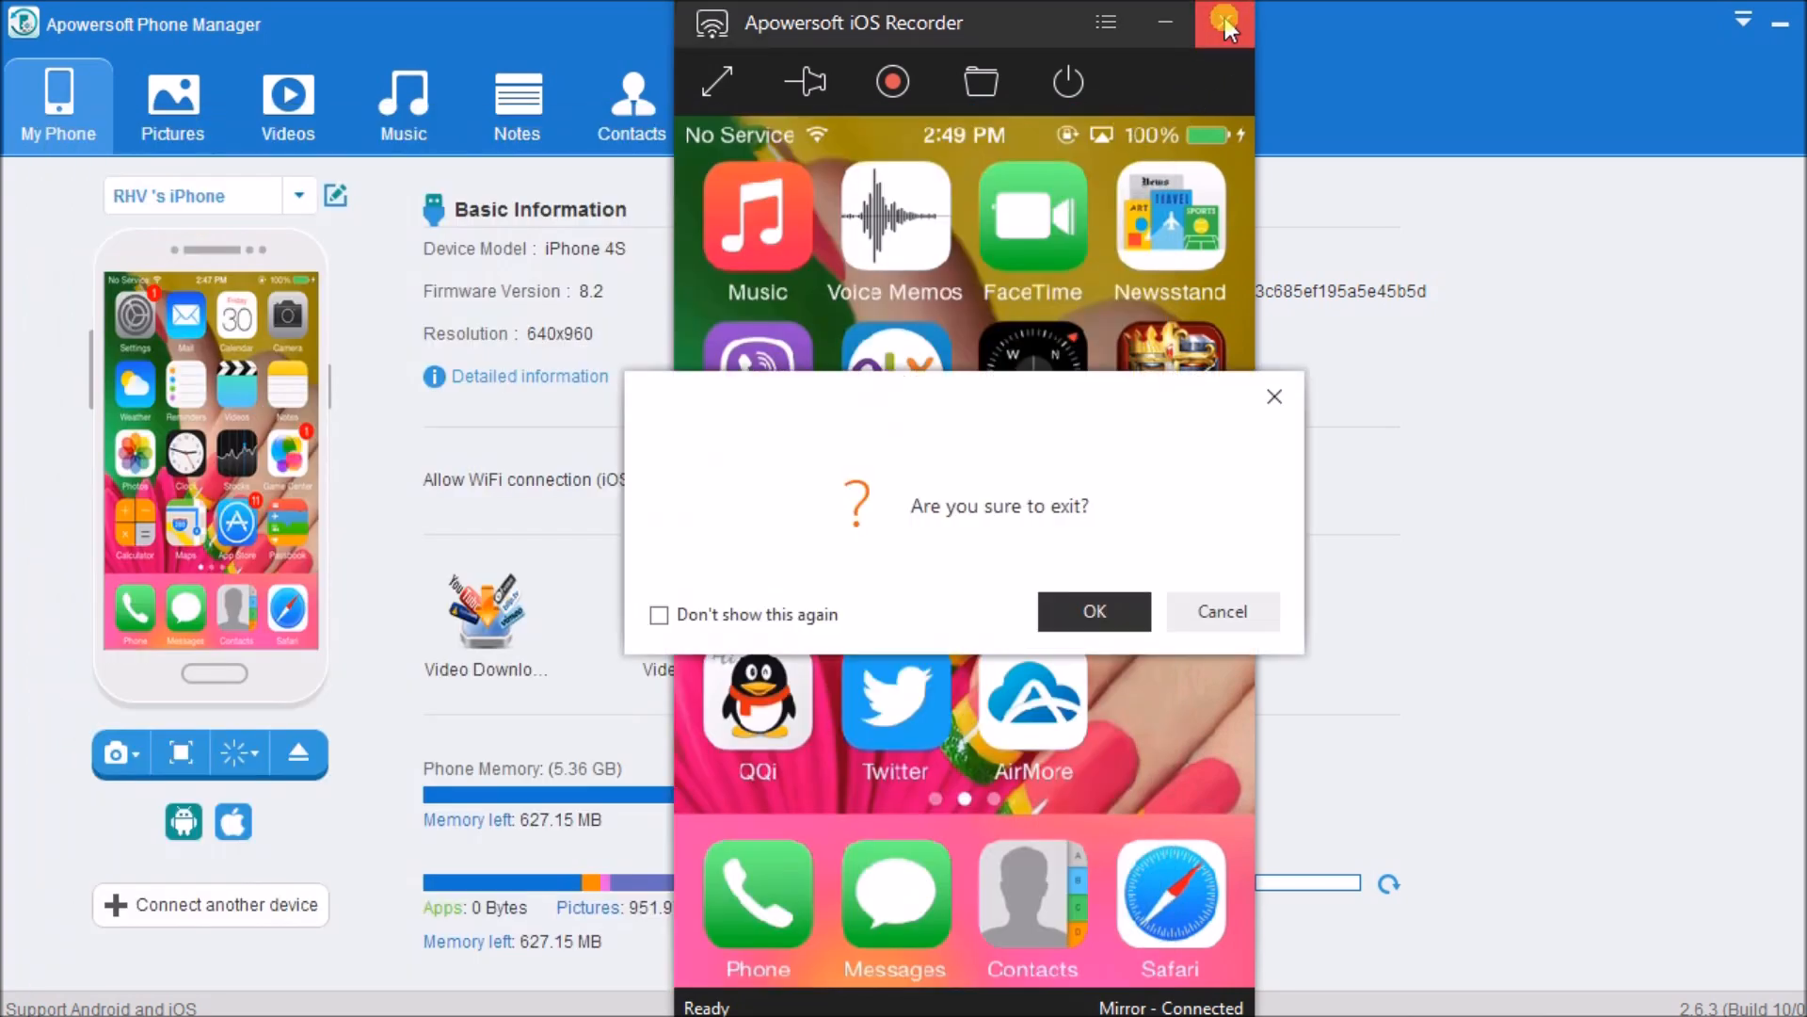
{"action": "left_click", "coordinate": [1092, 610]}
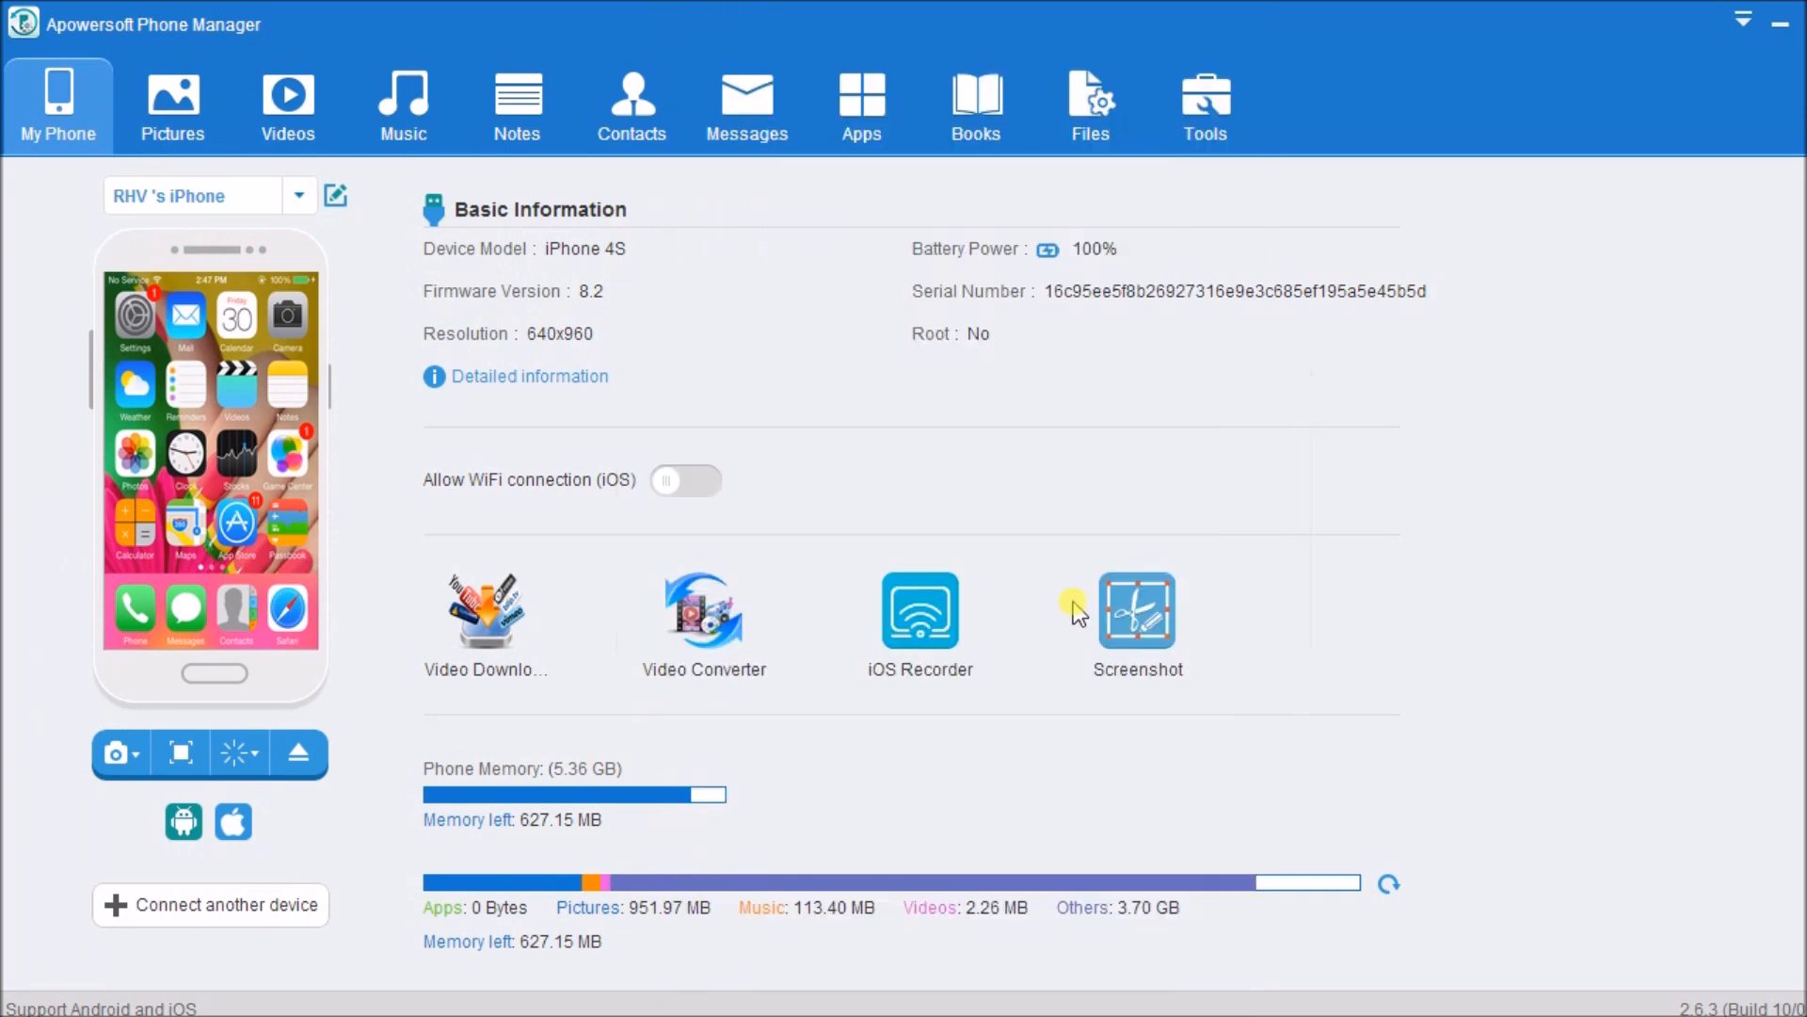
{"action": "mouse_move", "coordinate": [302, 753]}
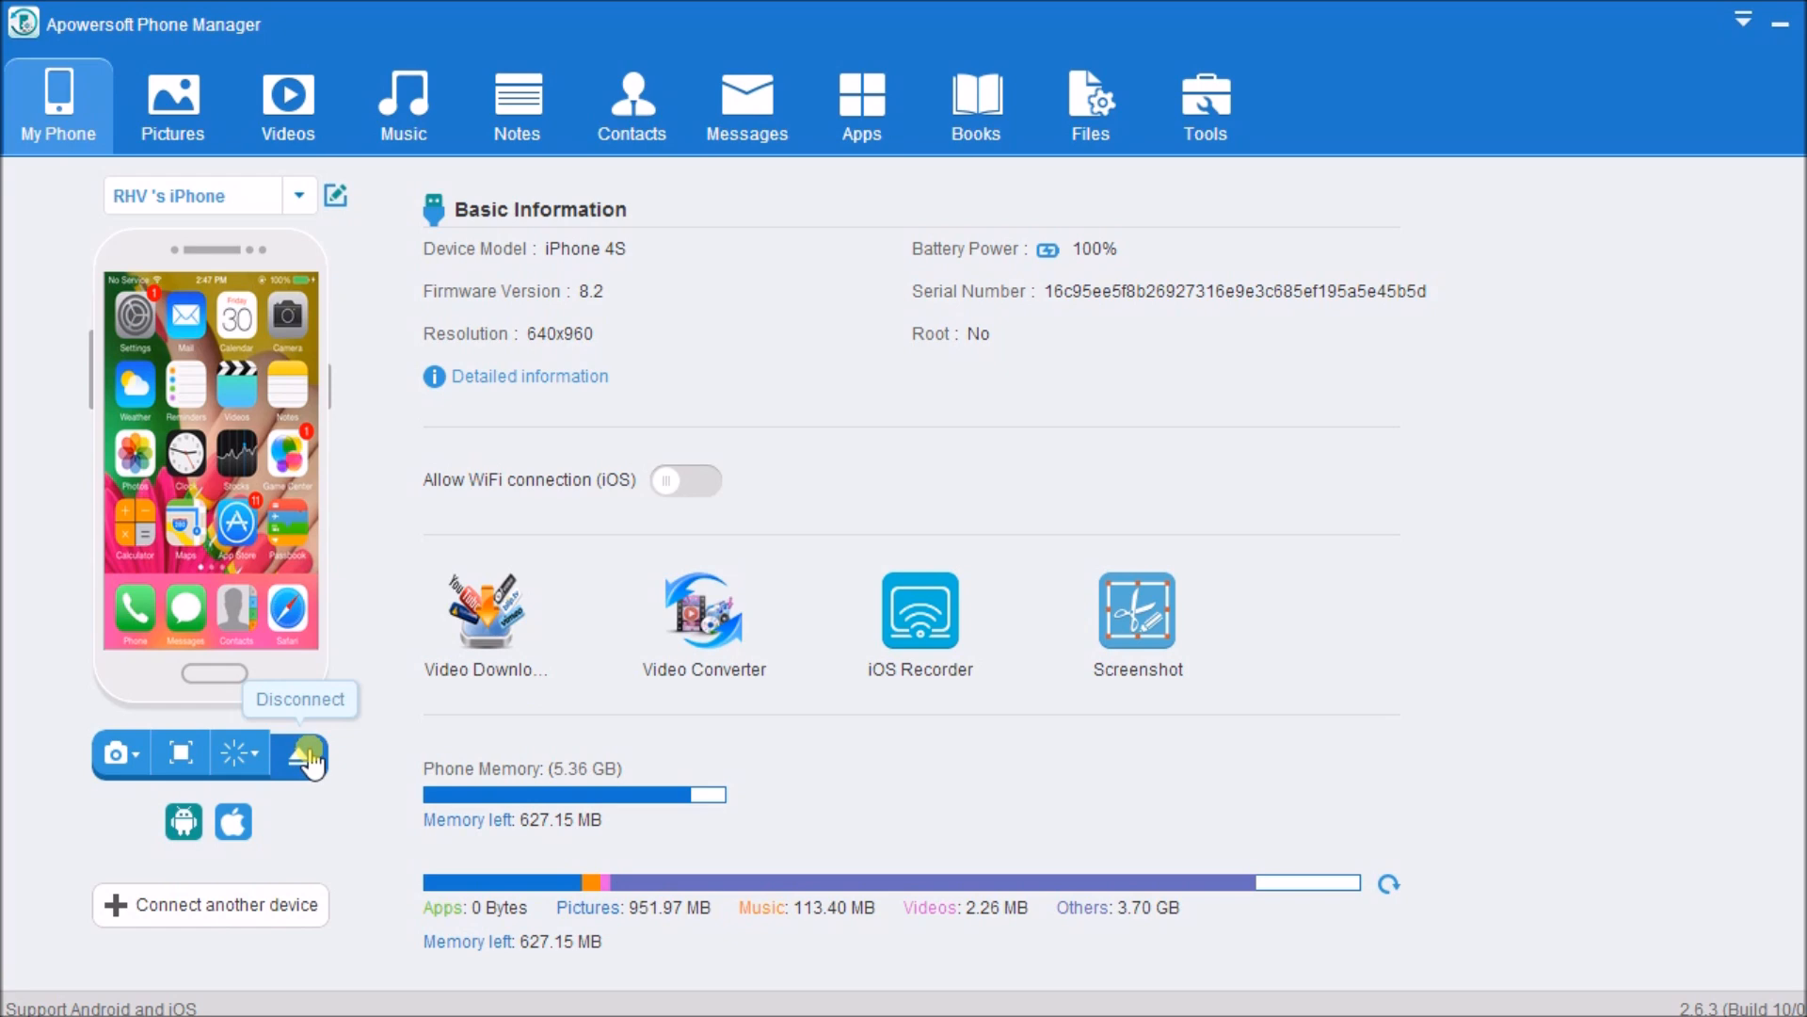
Disconnect the iPhone from Phone Manager, showing the phone-not-connected screen
{"action": "left_click", "coordinate": [303, 753]}
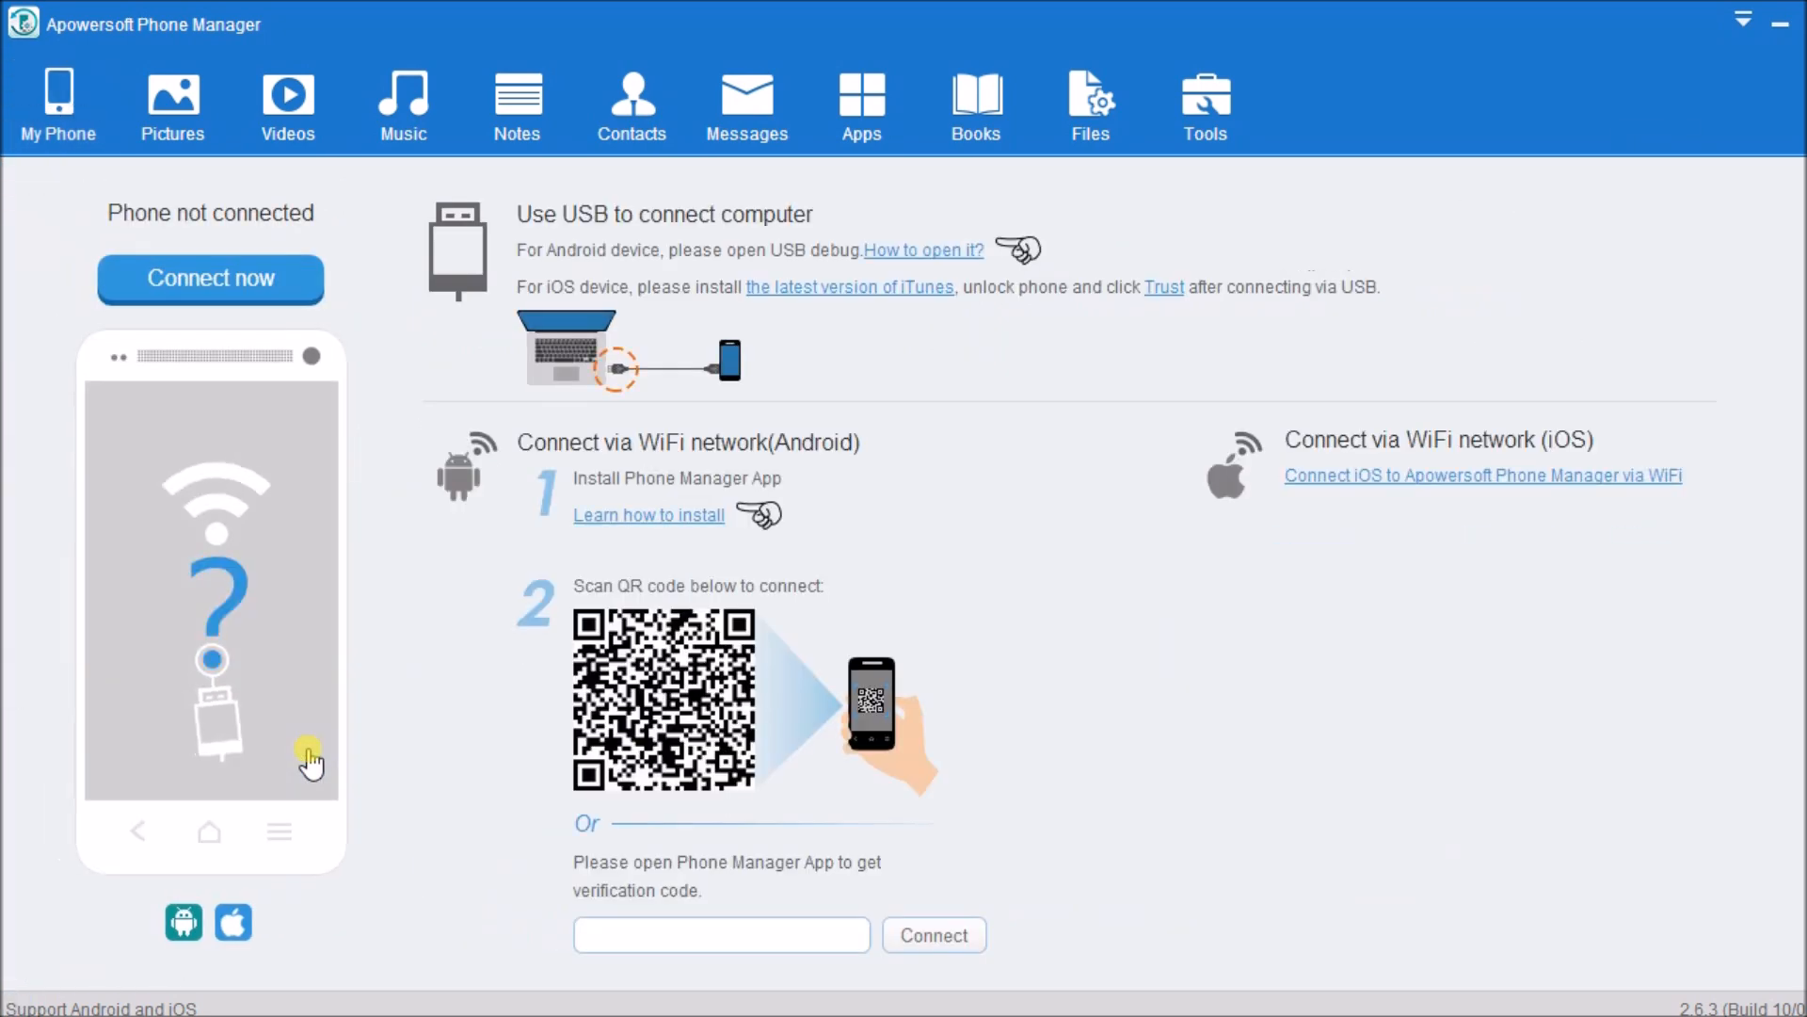